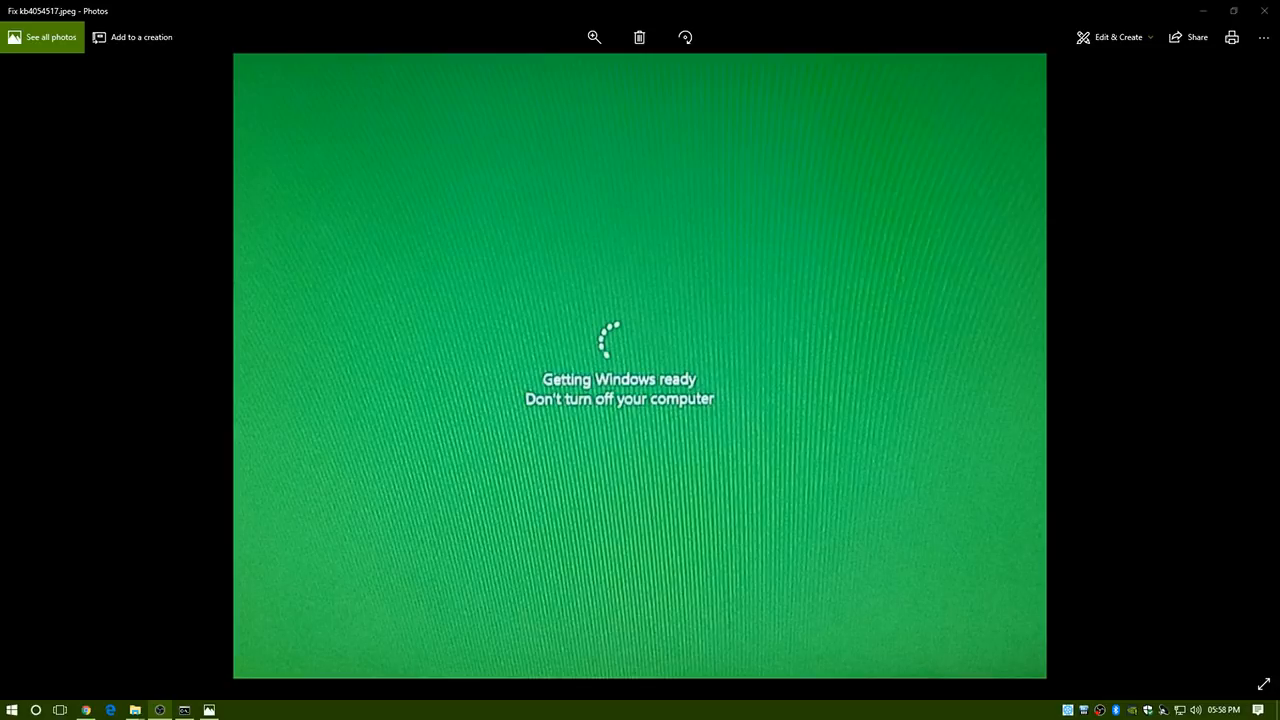
mouse_move(684, 256)
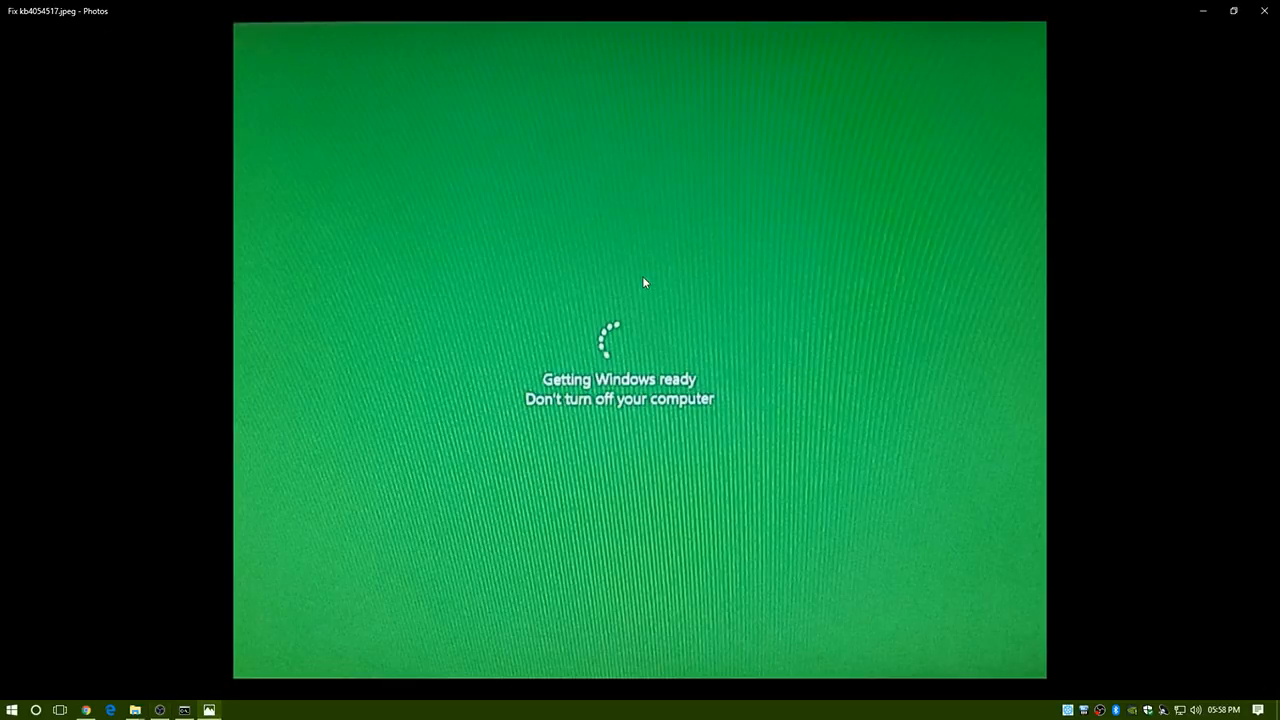
mouse_move(615, 282)
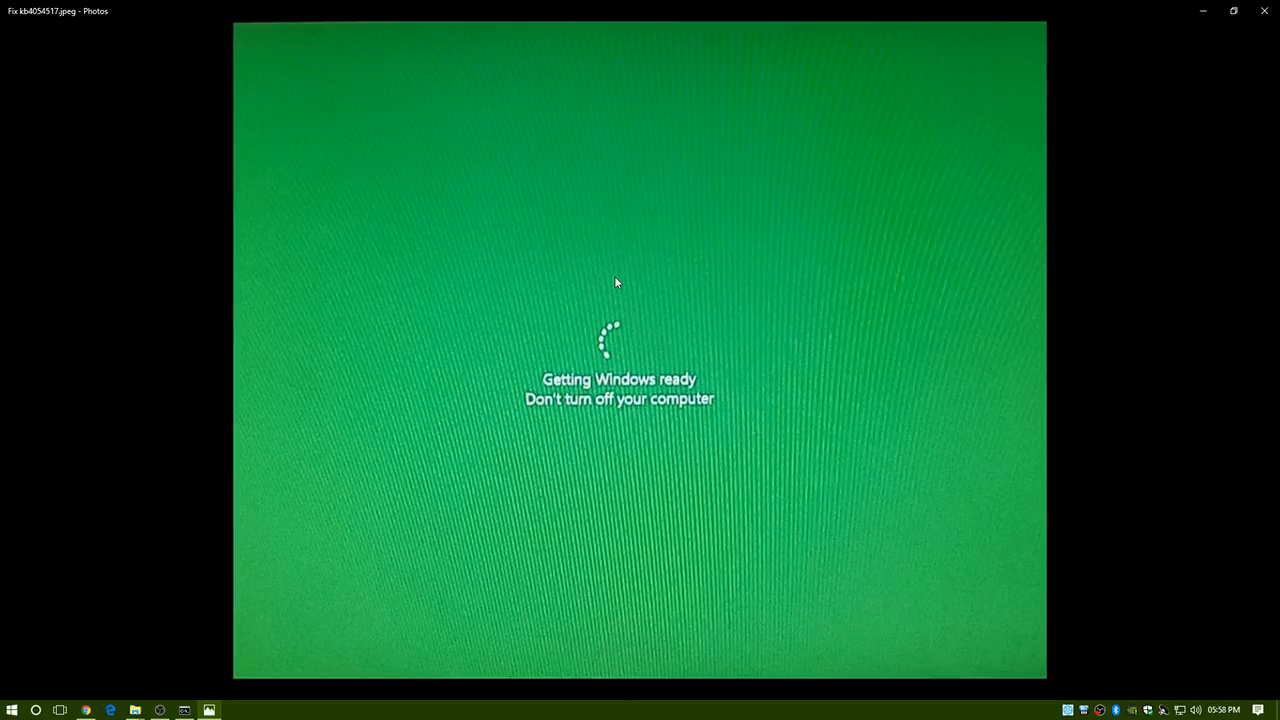
mouse_move(632, 281)
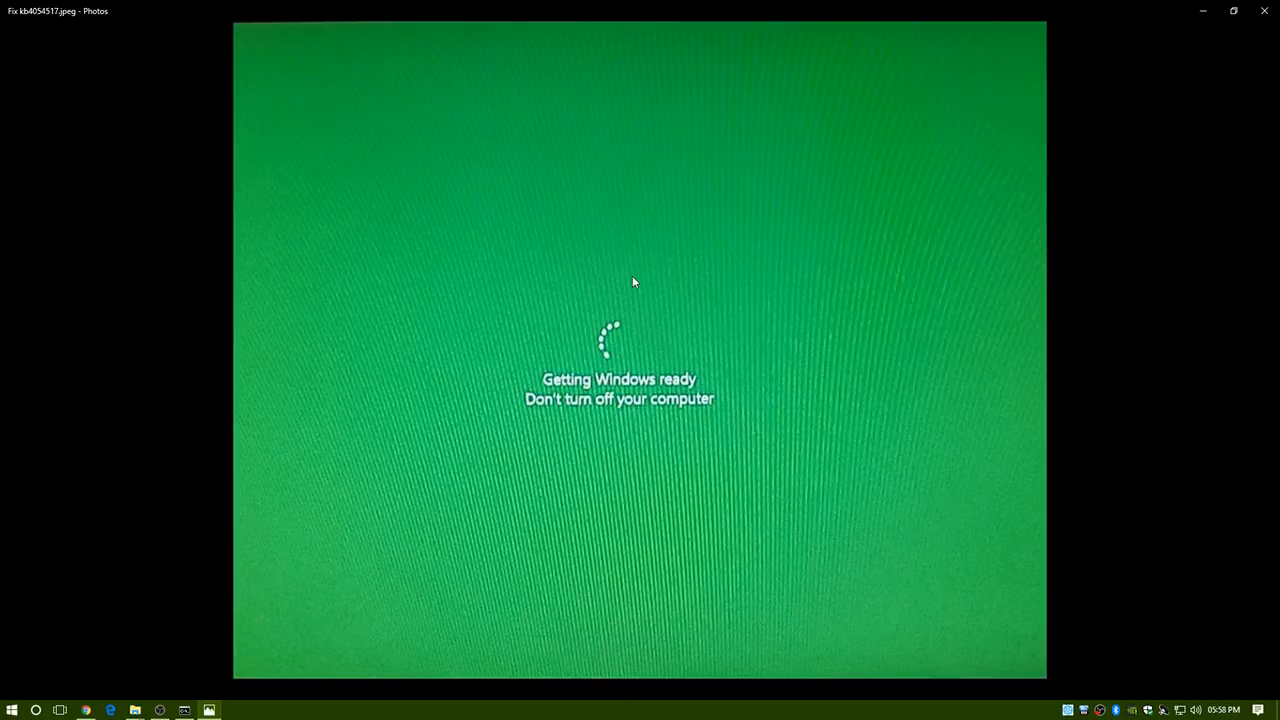
mouse_move(658, 266)
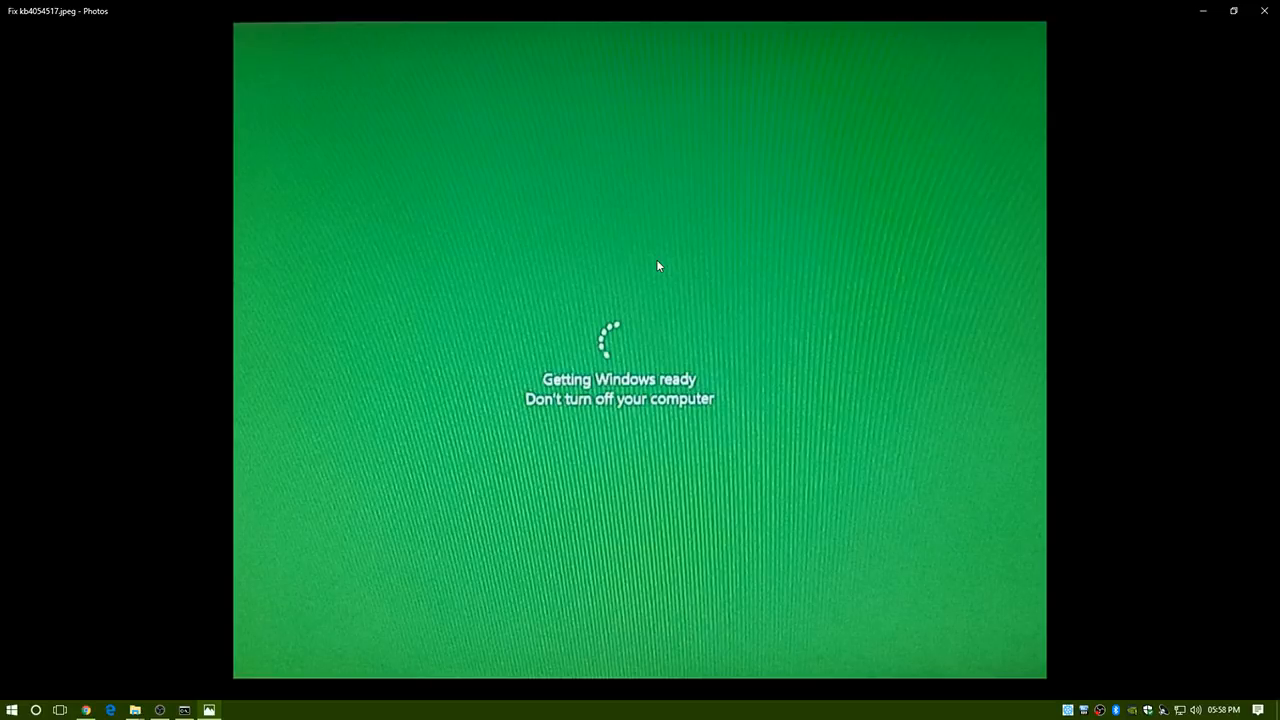
mouse_move(674, 260)
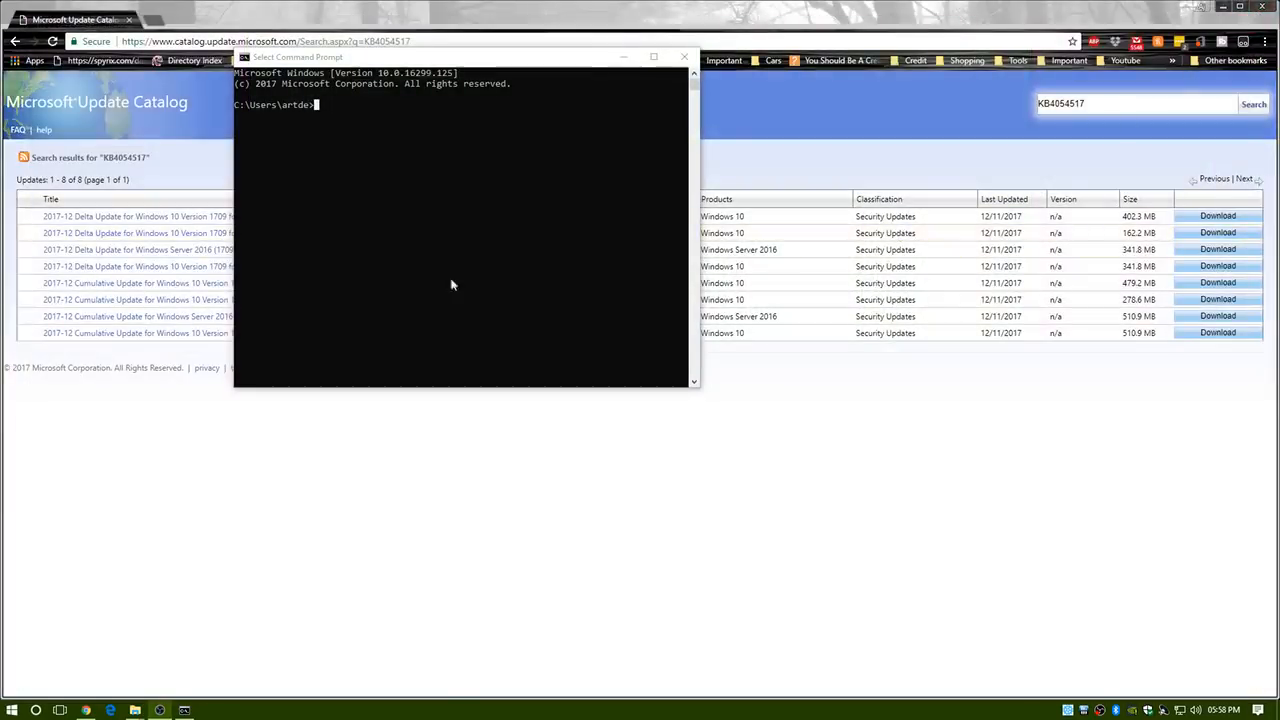
- Move the Command Prompt window to the screen centre and type 'net stop'
left_click_drag(298, 56, 512, 349)
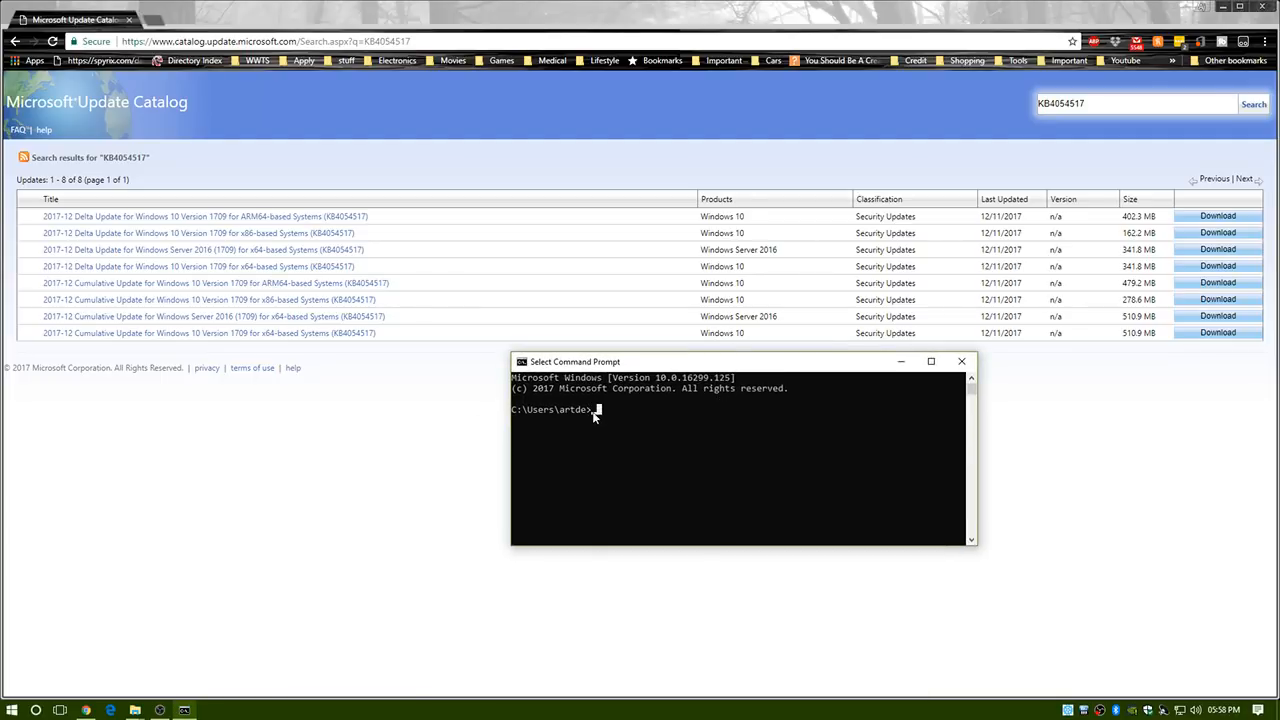
mouse_move(646, 400)
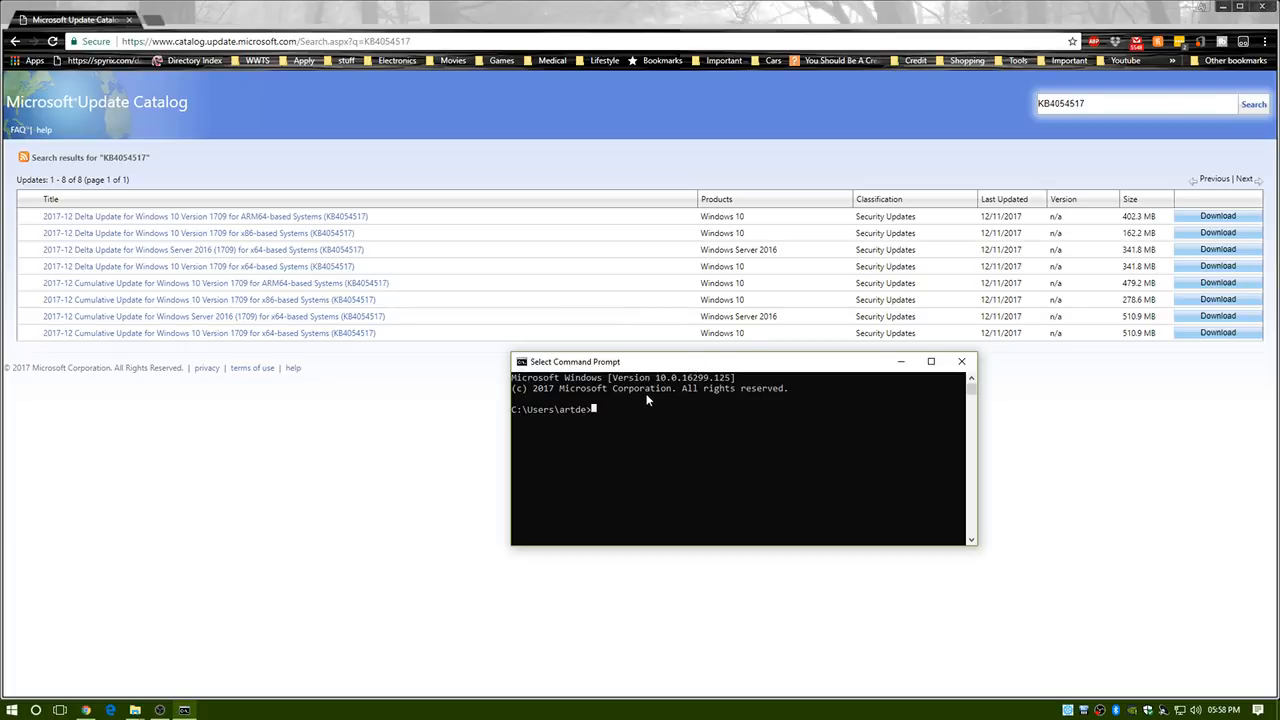
type("net stop")
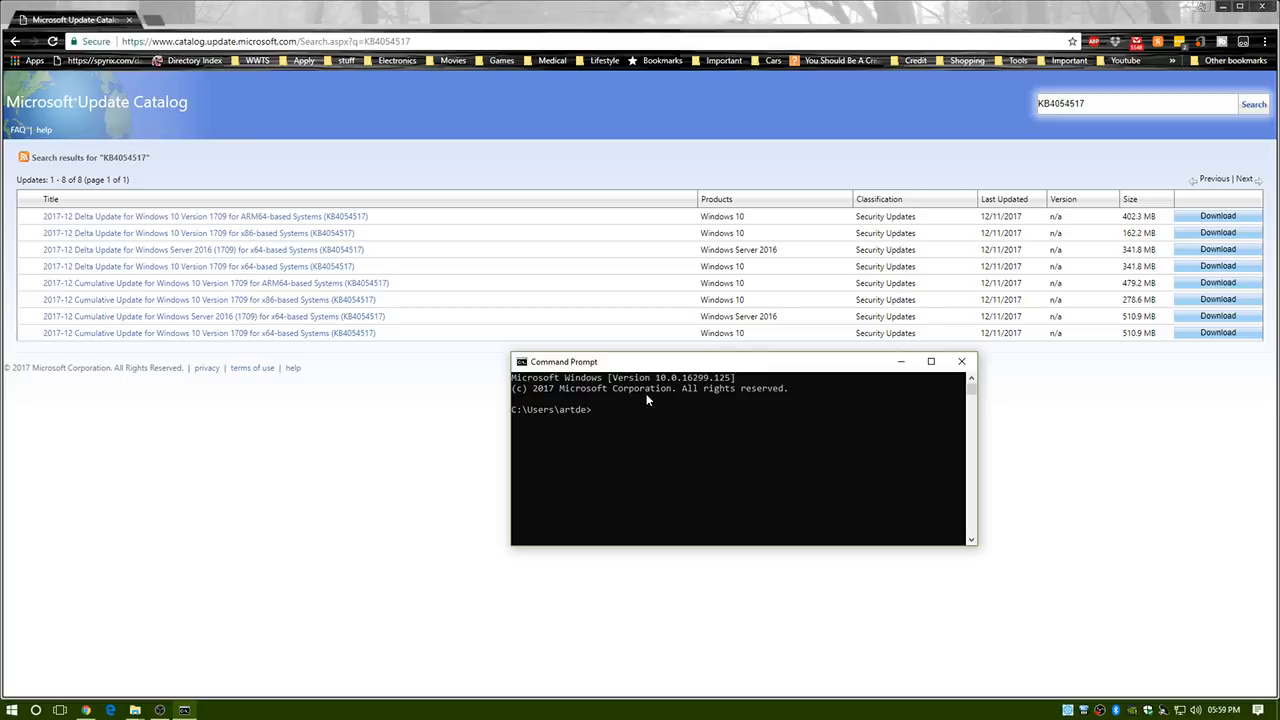
mouse_move(671, 367)
type("services")
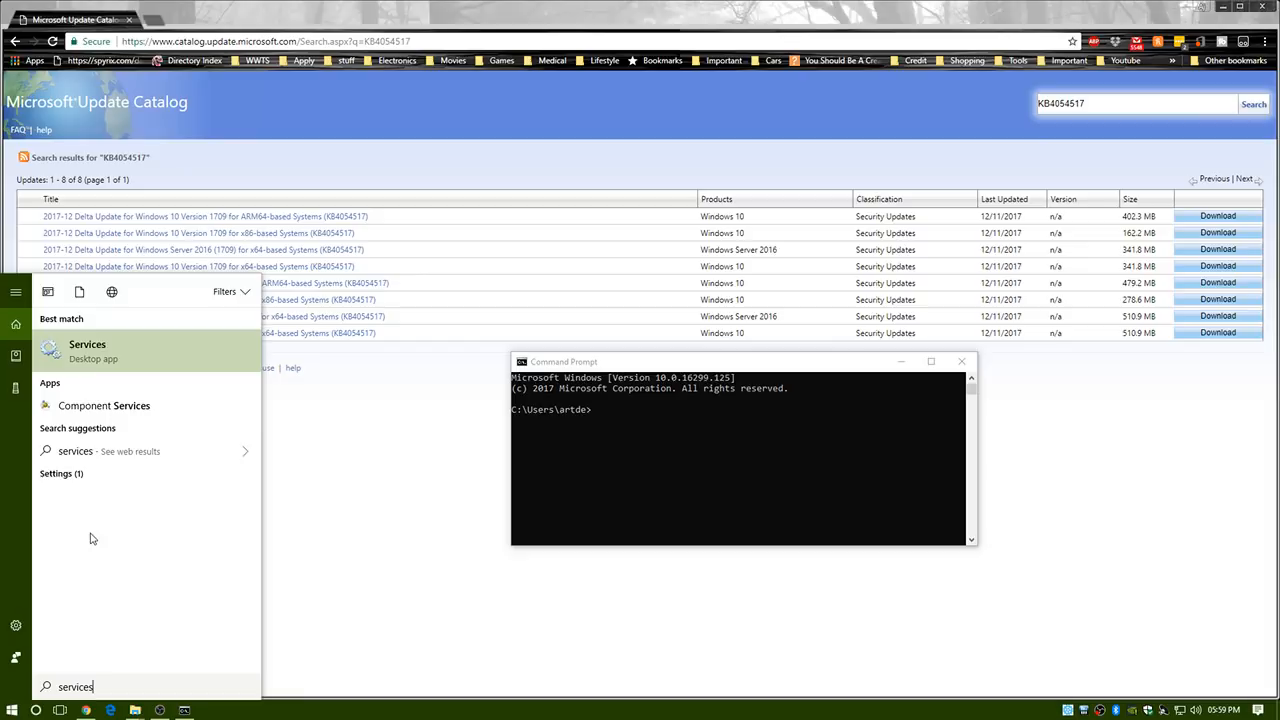
left_click(87, 350)
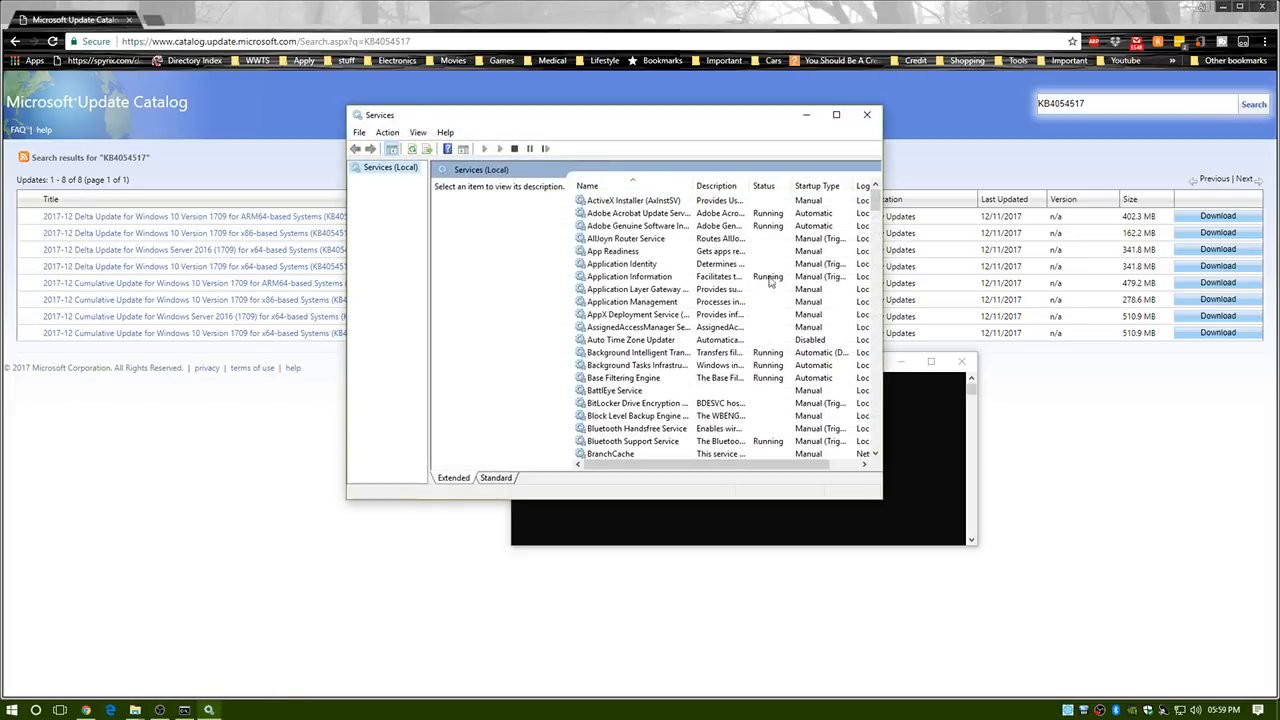
scroll("down", 3)
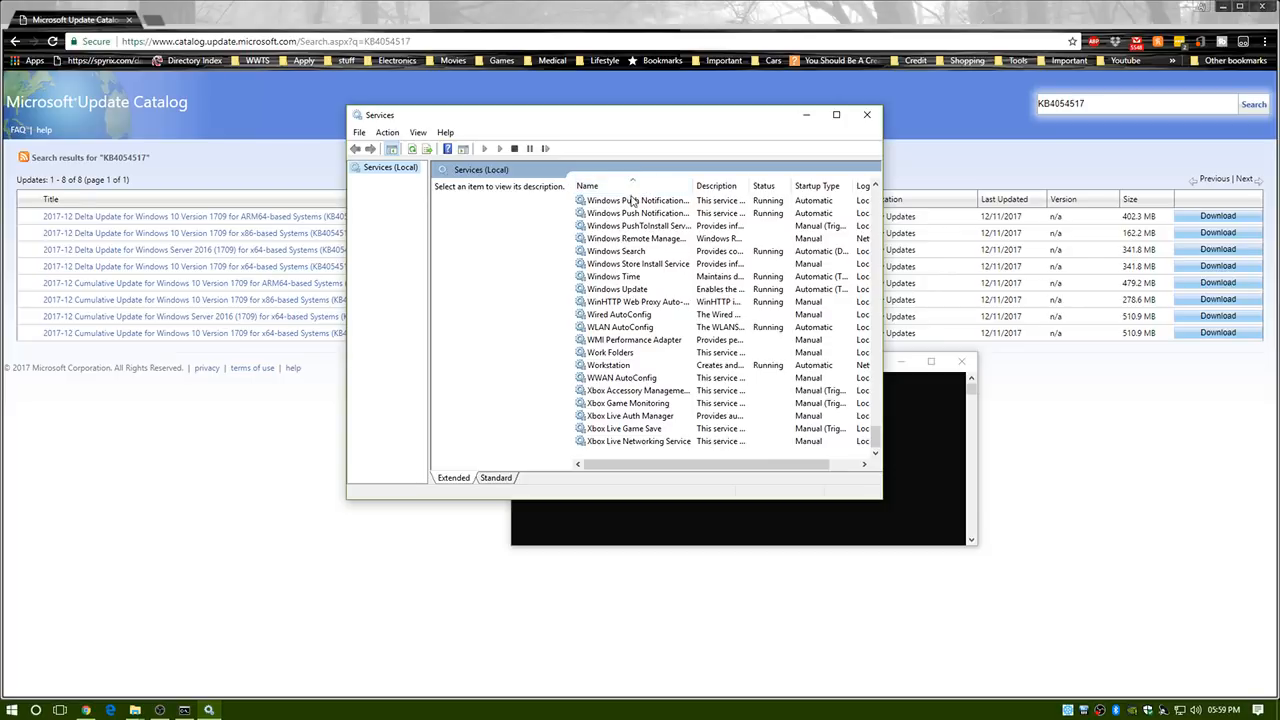
left_click(588, 186)
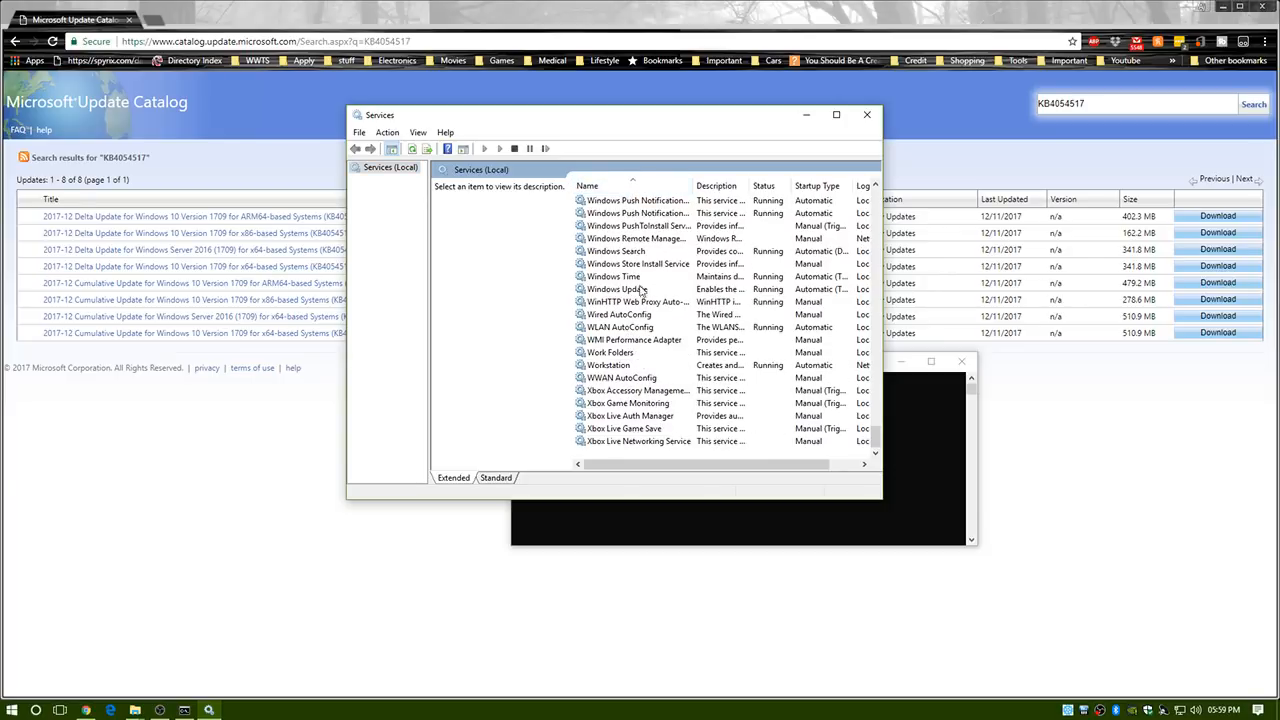
right_click(617, 289)
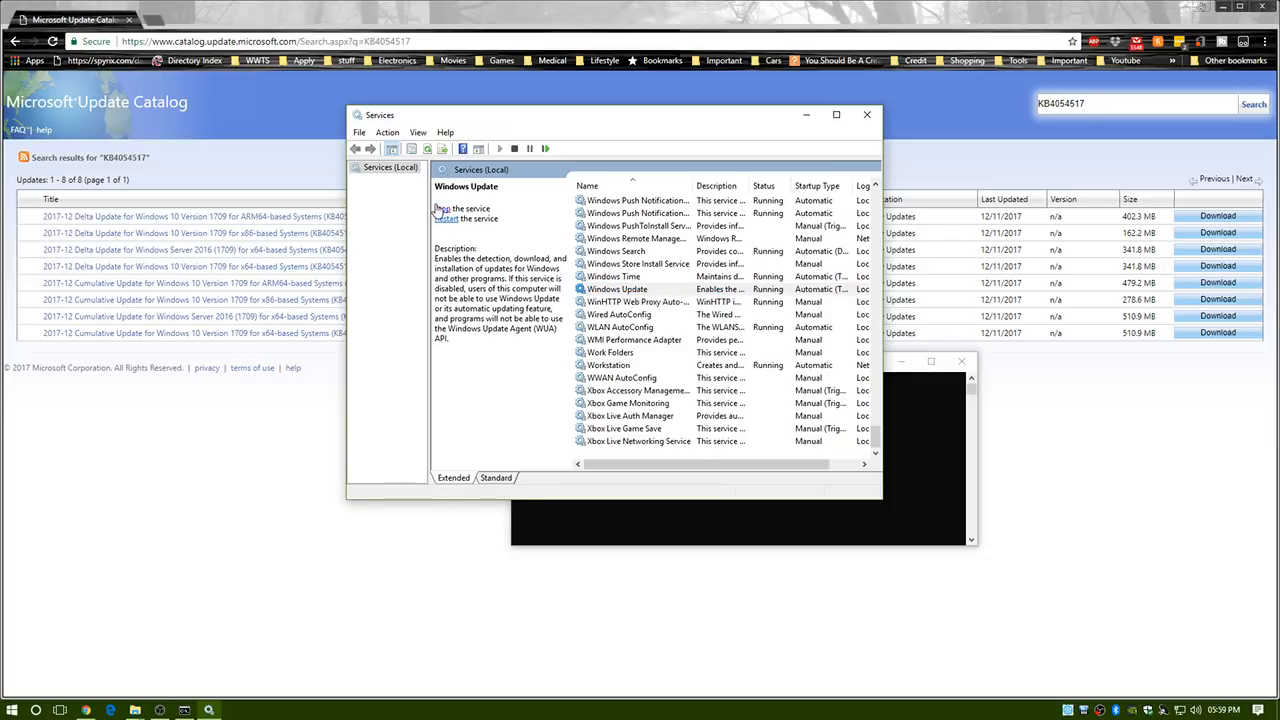
left_click(617, 289)
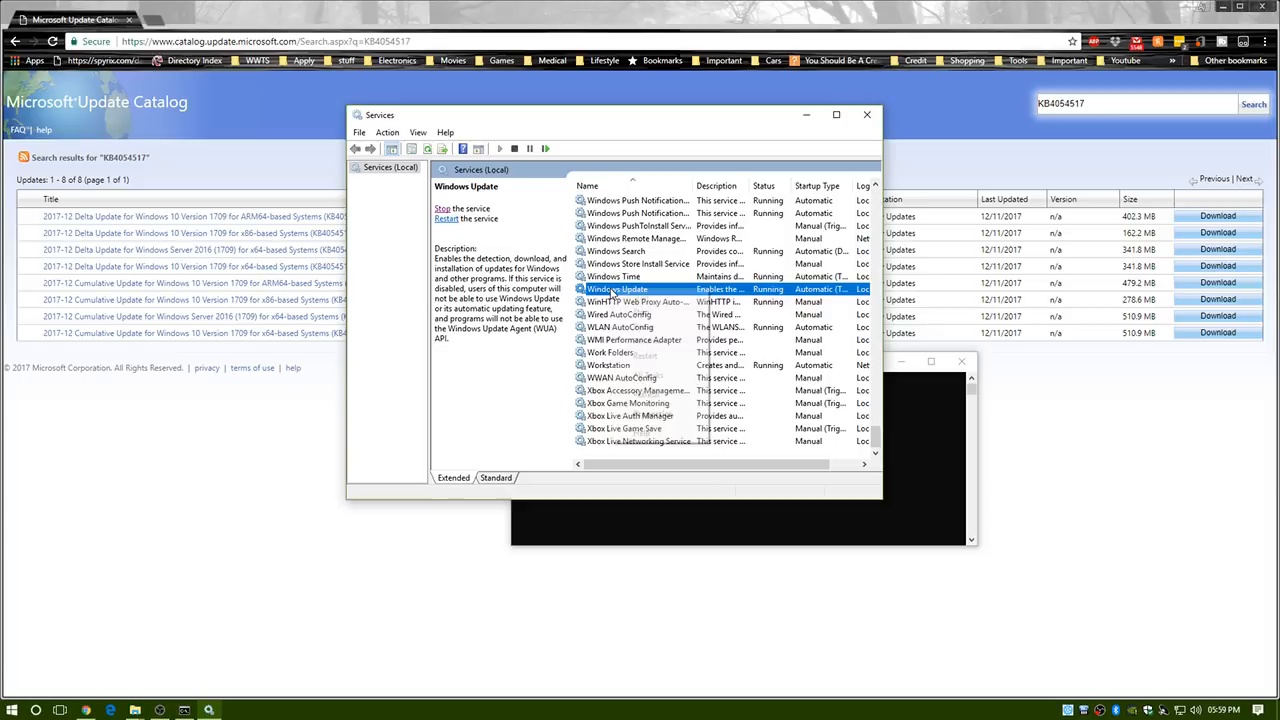
right_click(617, 289)
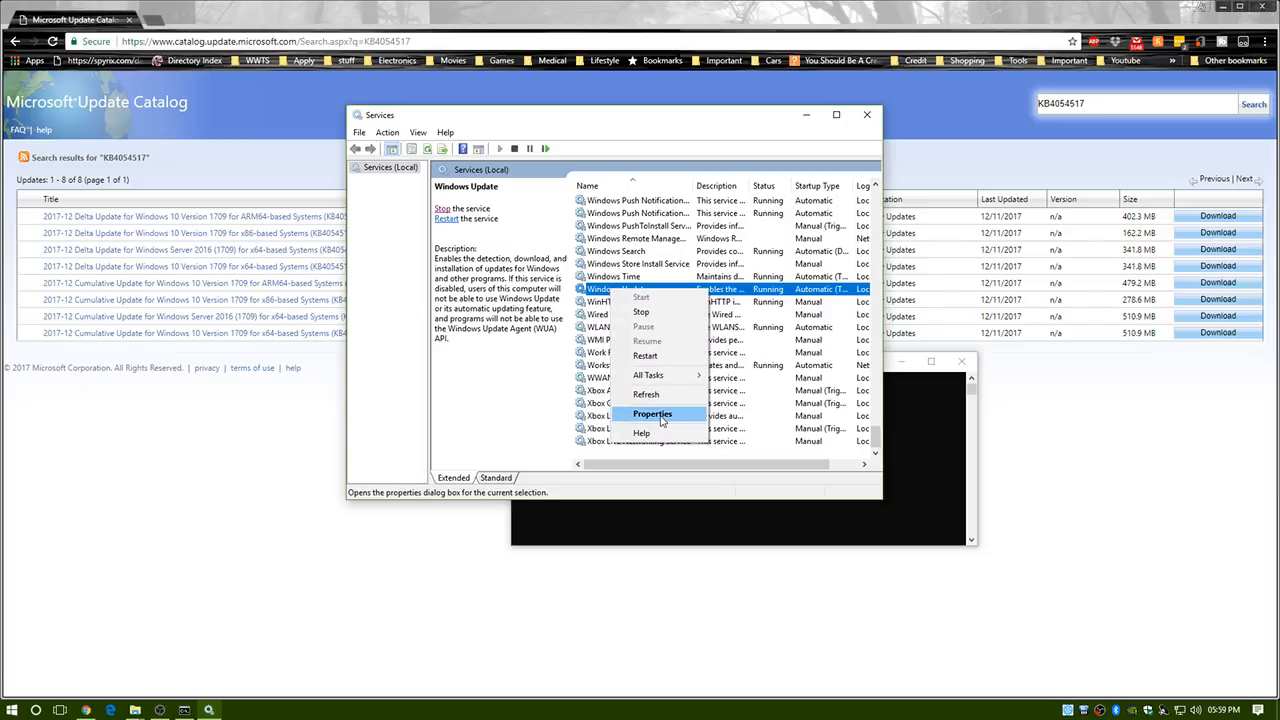
left_click(652, 414)
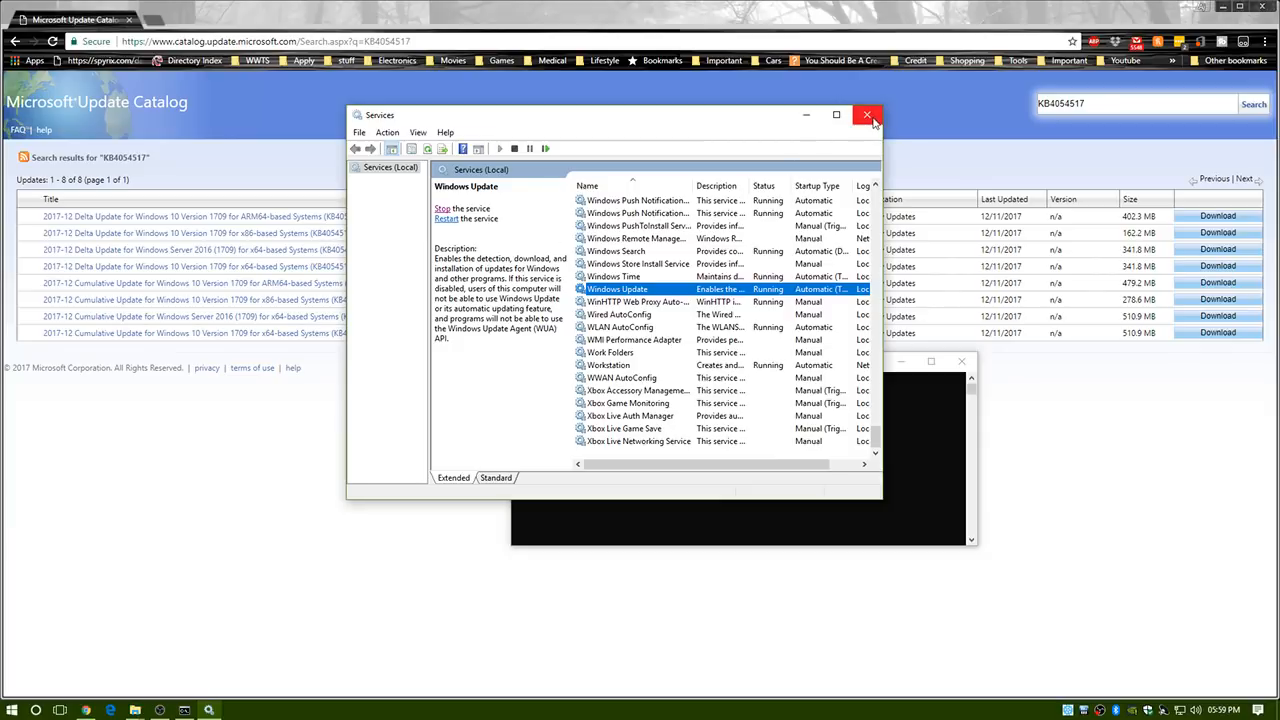
left_click(866, 114)
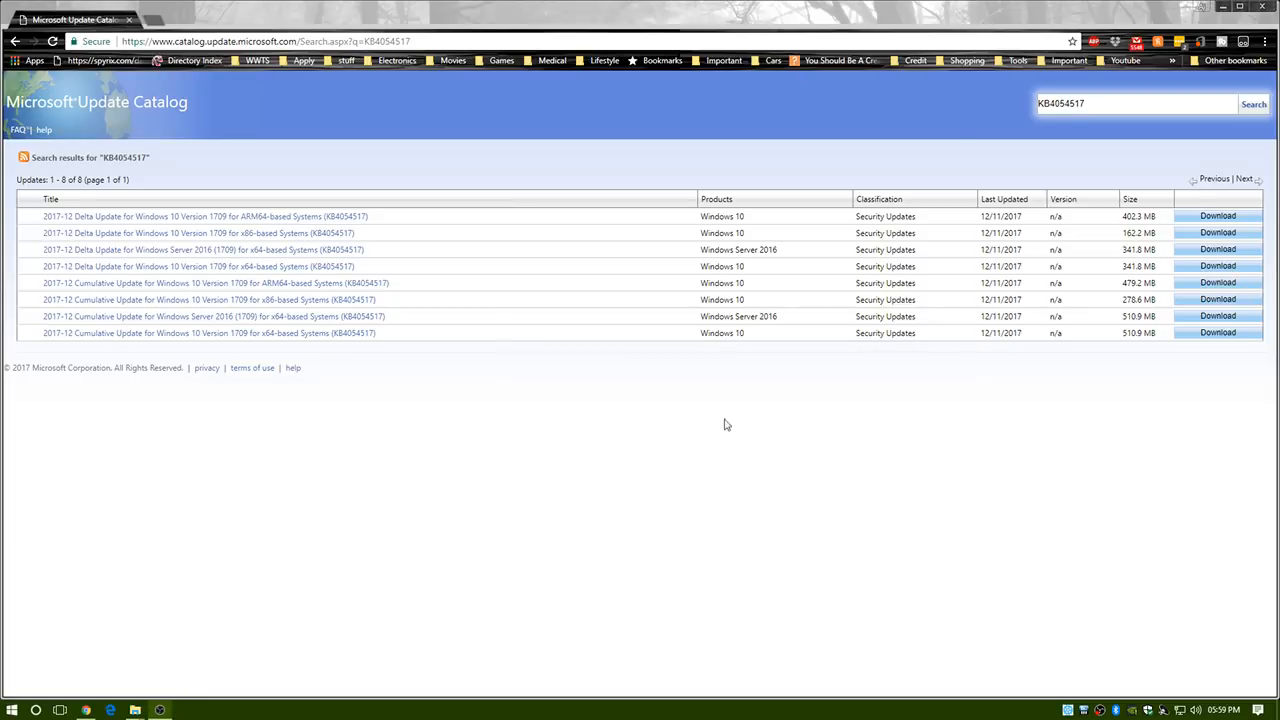
mouse_move(134, 710)
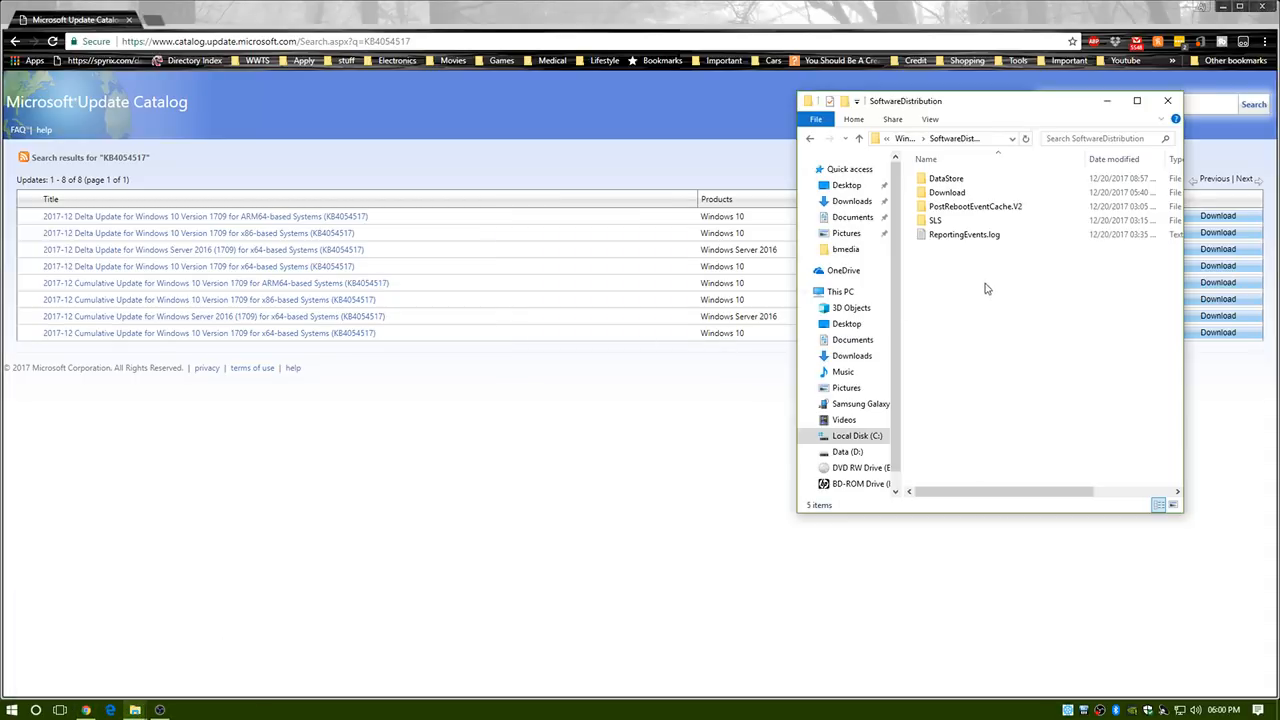
mouse_move(923, 335)
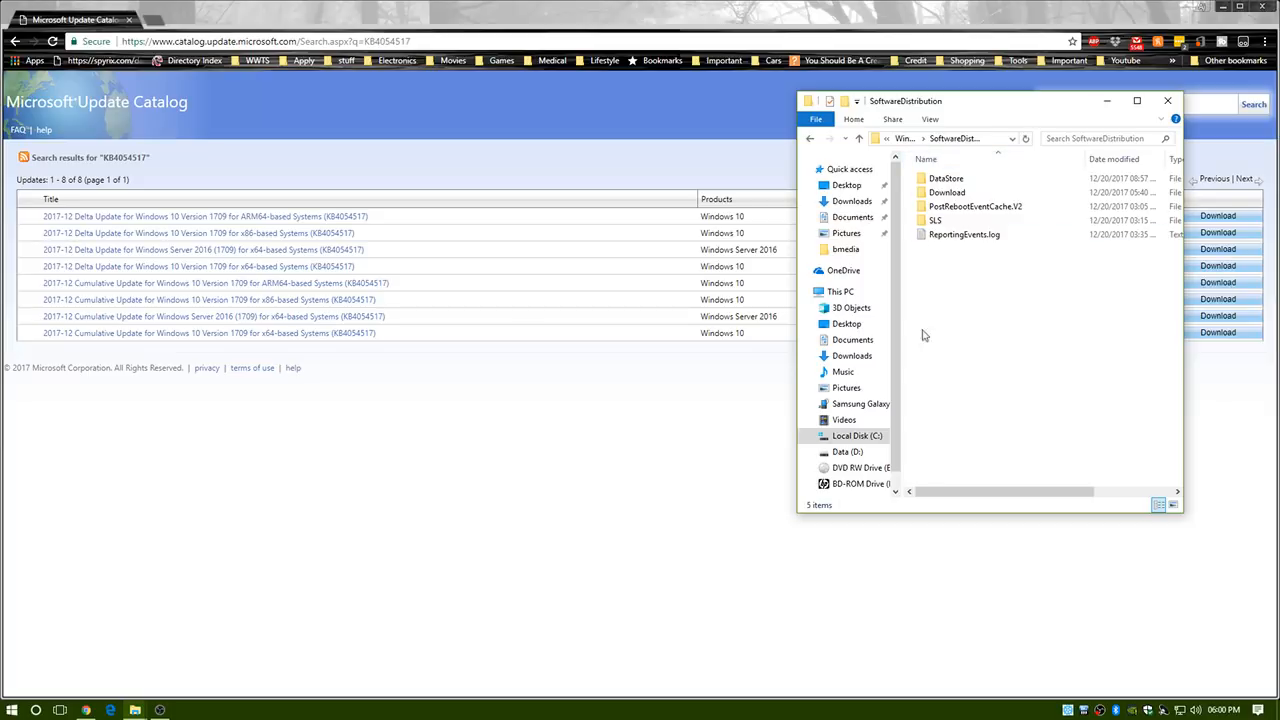
- Select all five SoftwareDistribution items, then minimize Explorer to reveal the KB4054517 catalog results
left_click(945, 138)
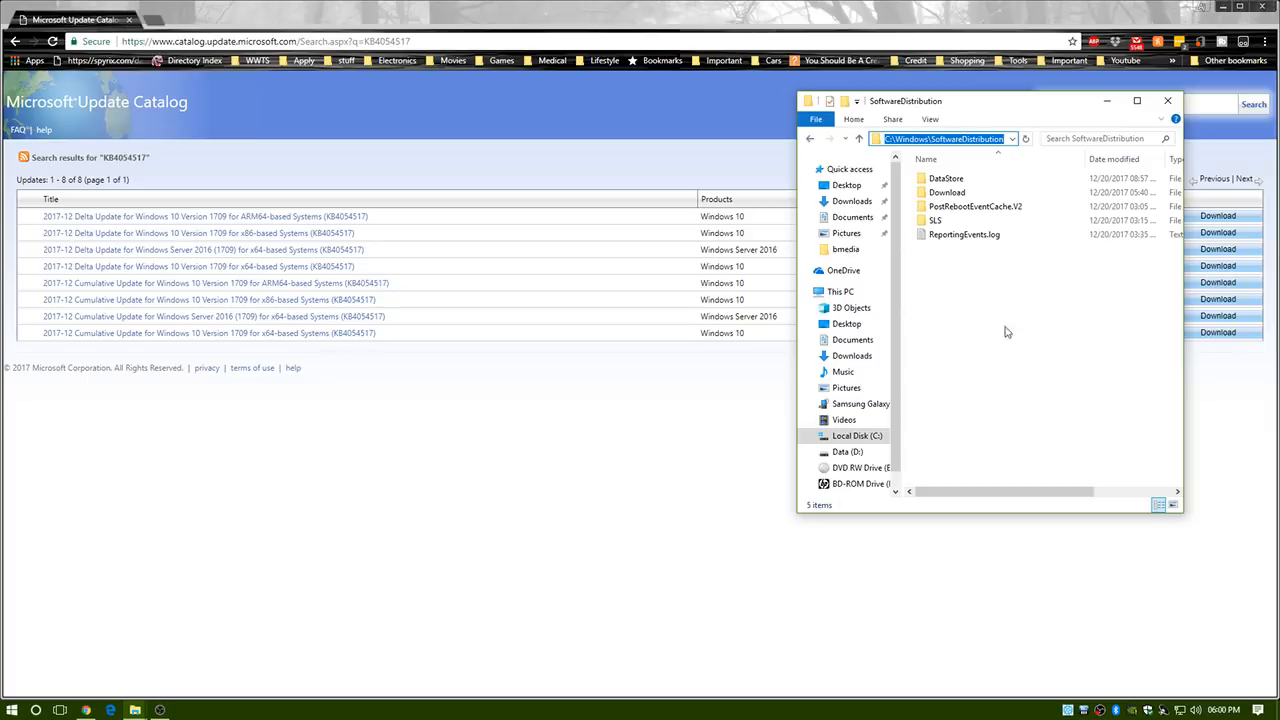
key("ctrl+a")
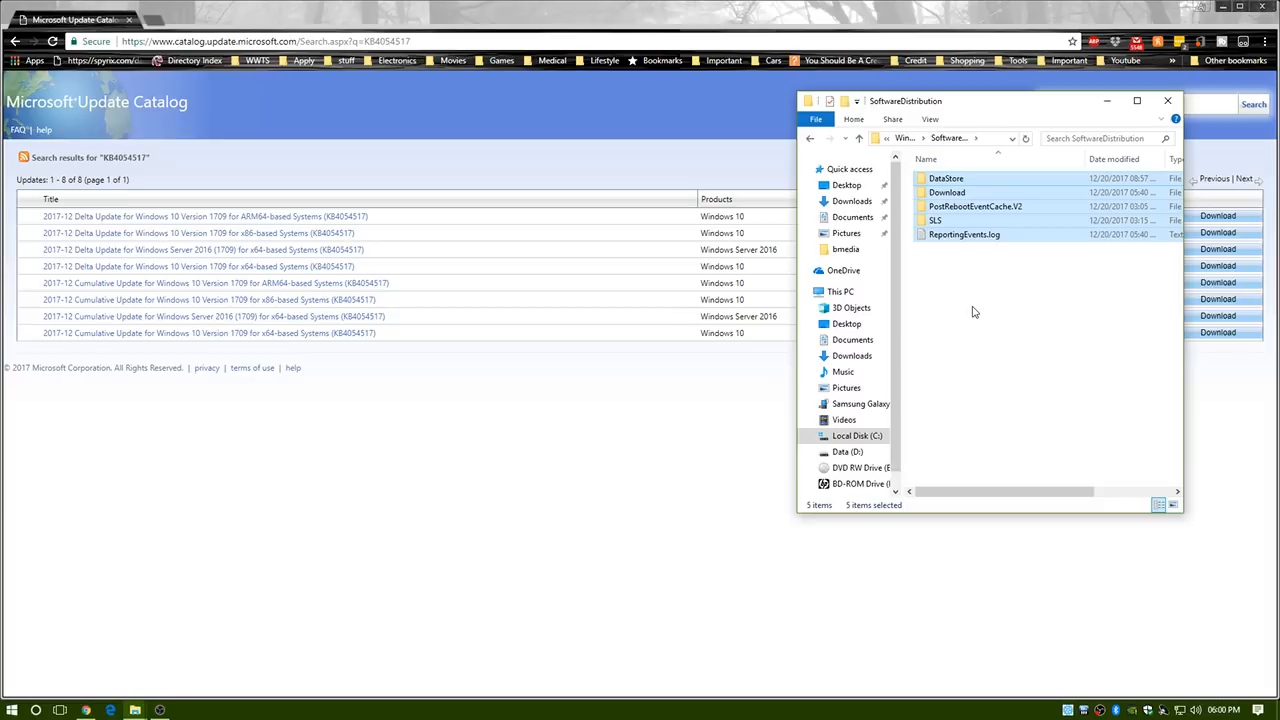
mouse_move(980, 306)
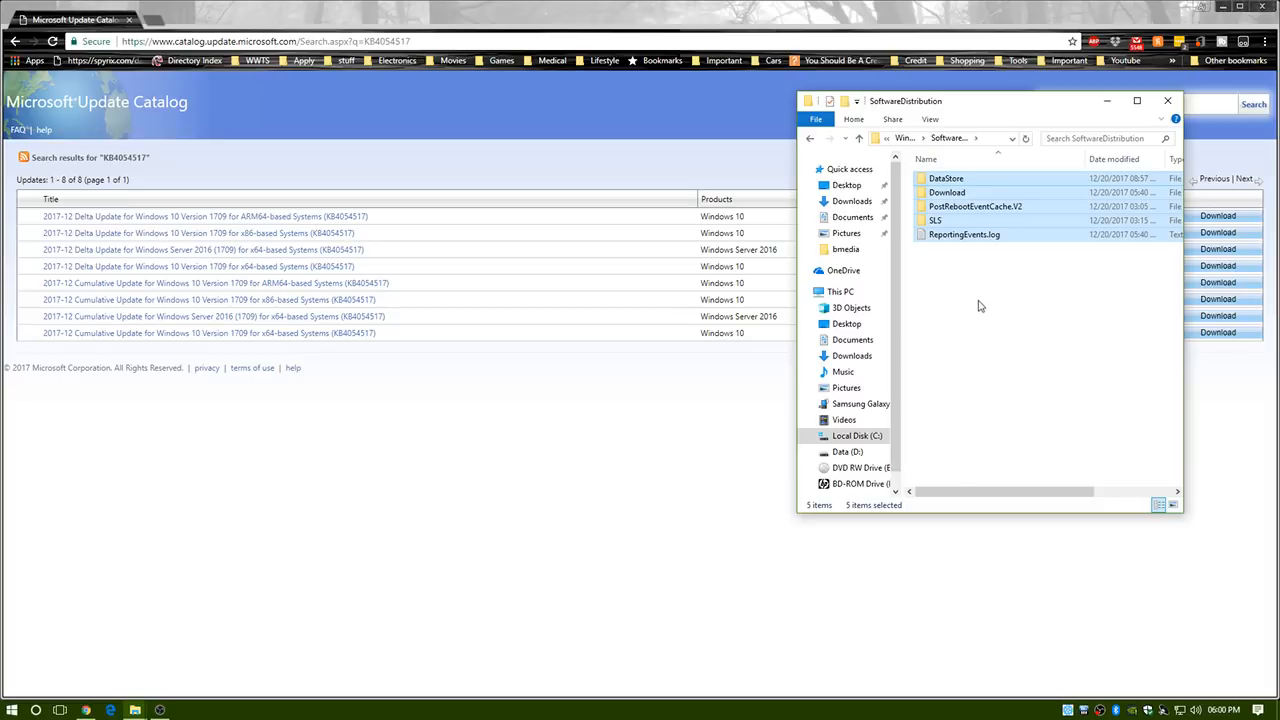
mouse_move(965, 315)
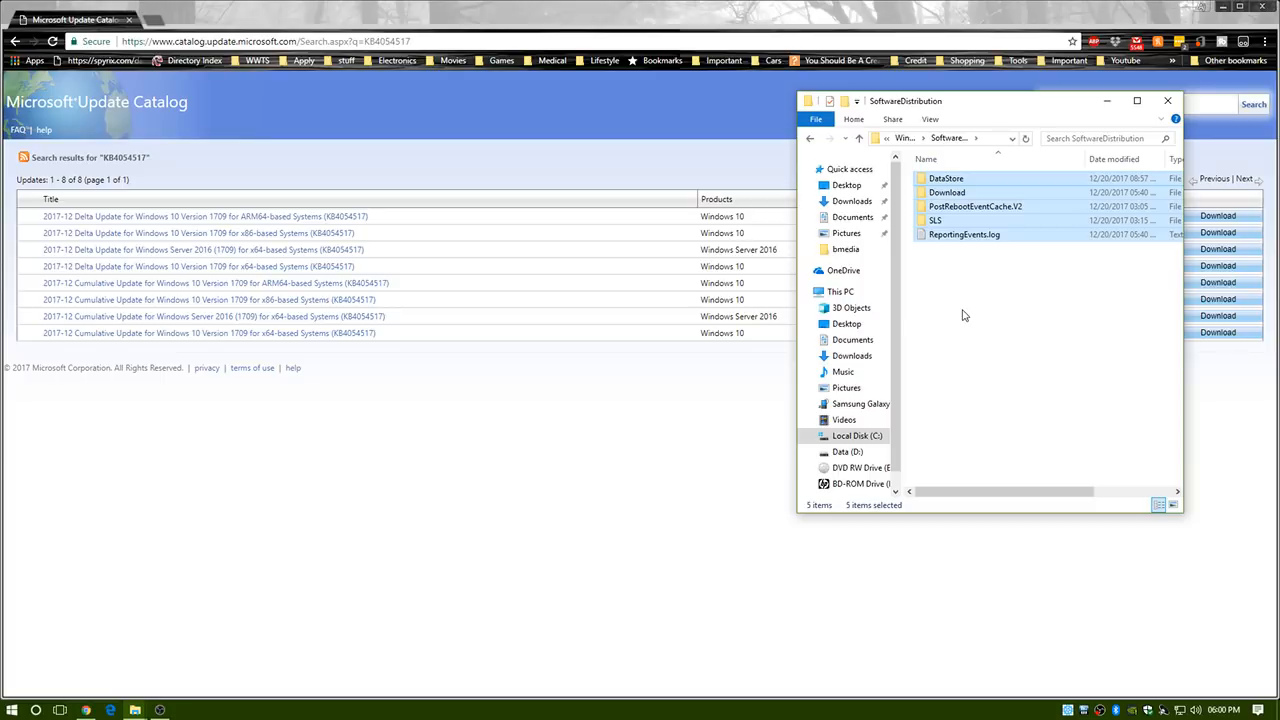
left_click(1003, 307)
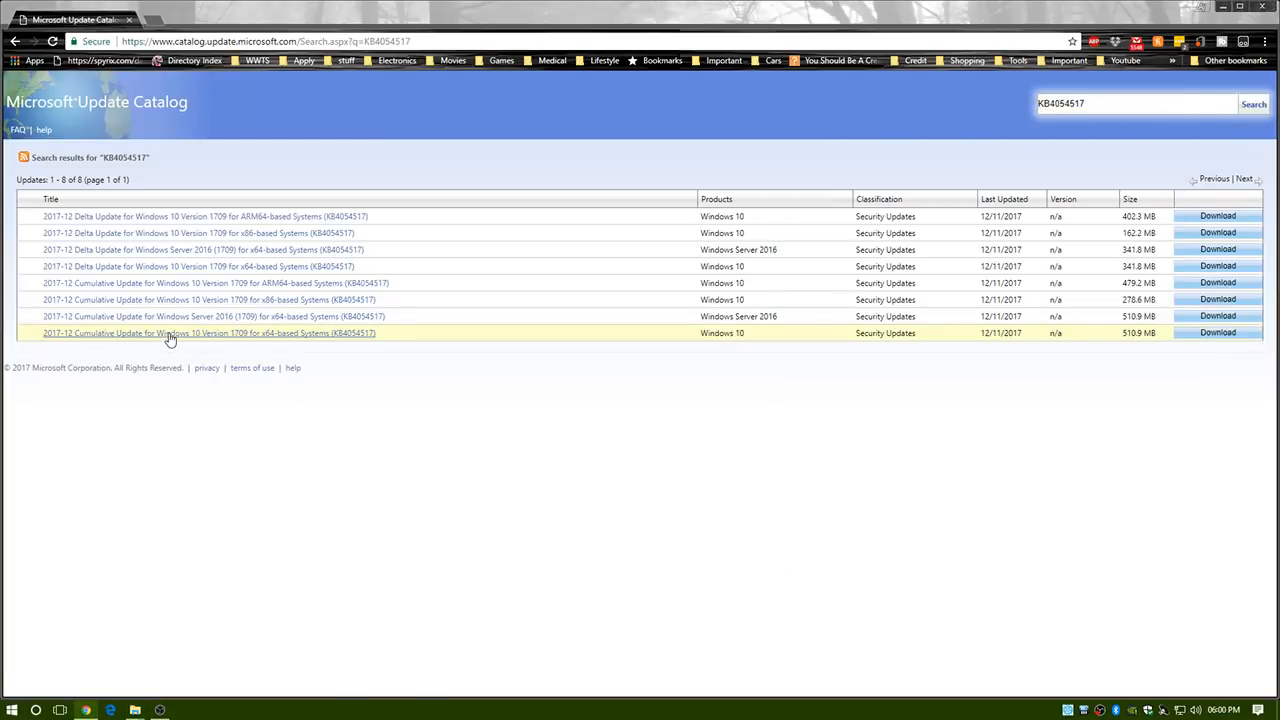
mouse_move(113, 358)
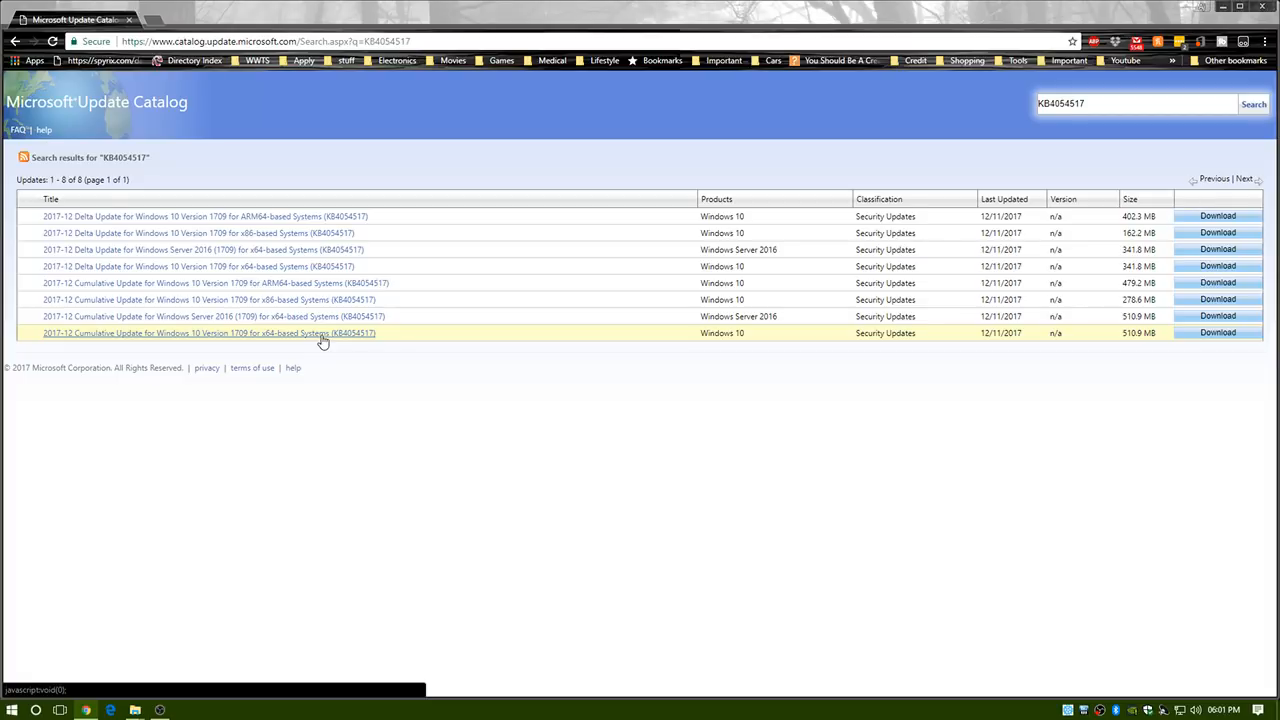
mouse_move(300, 216)
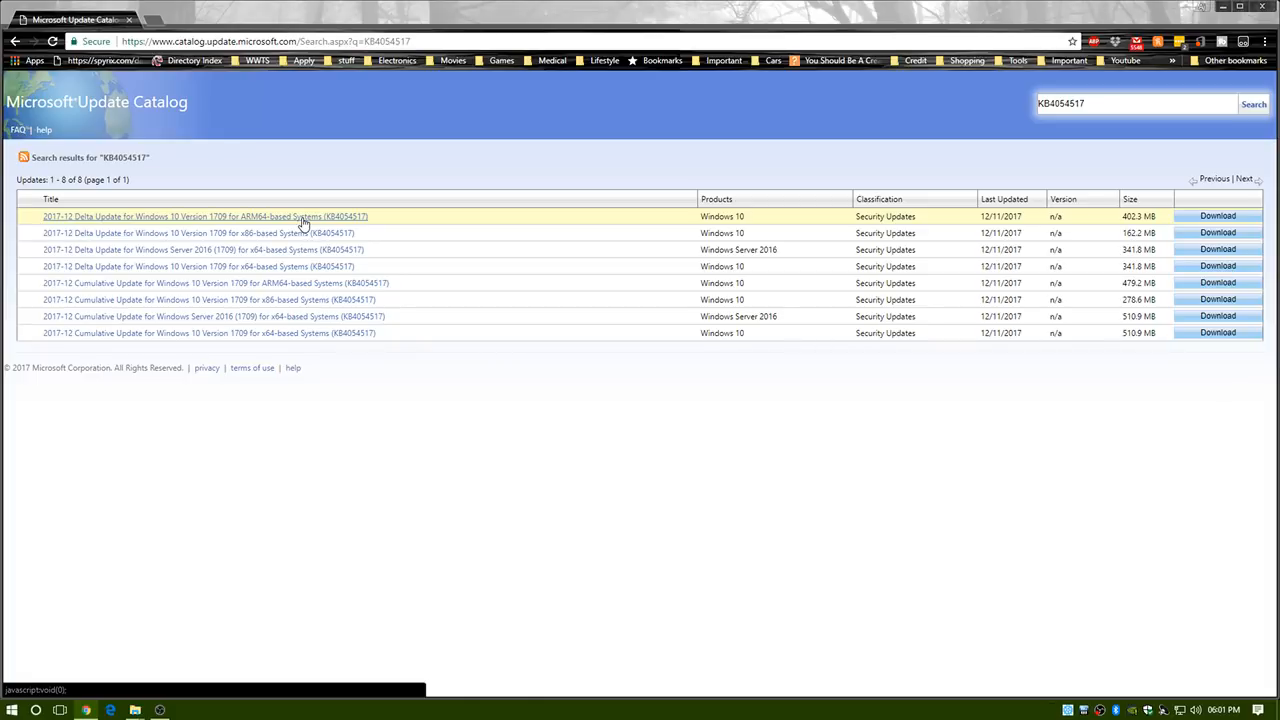
mouse_move(278, 299)
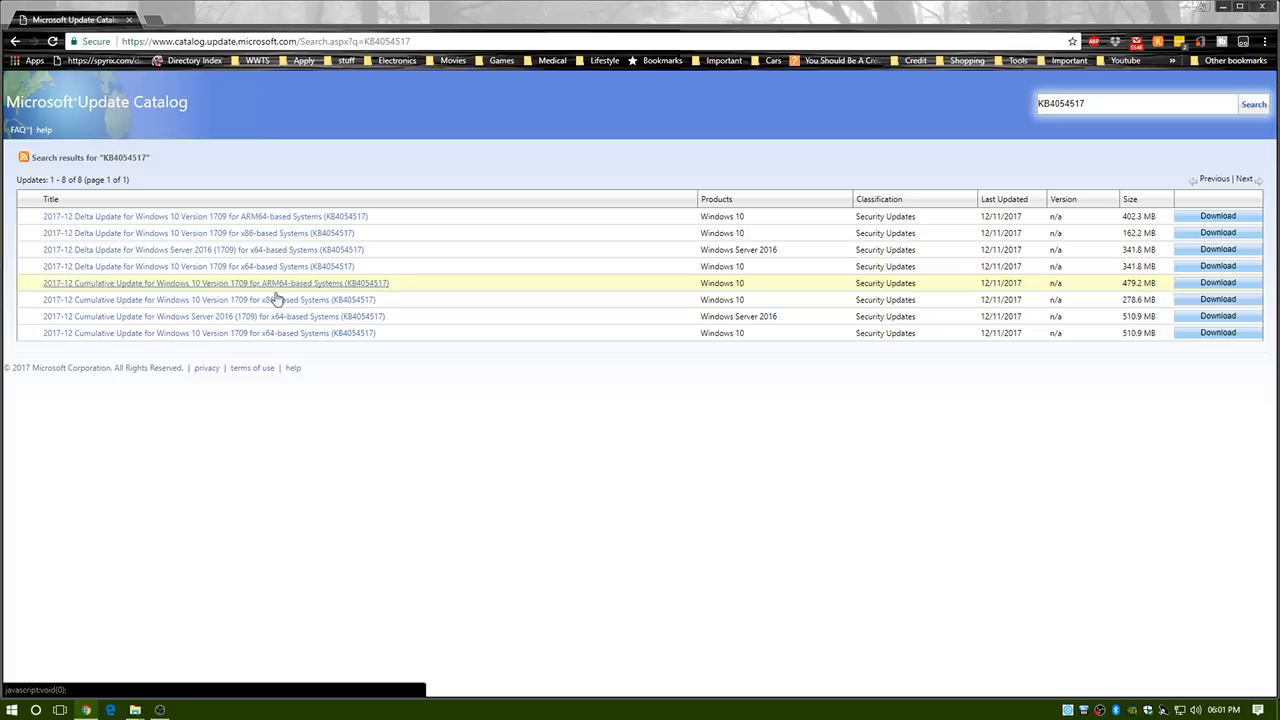
mouse_move(248, 299)
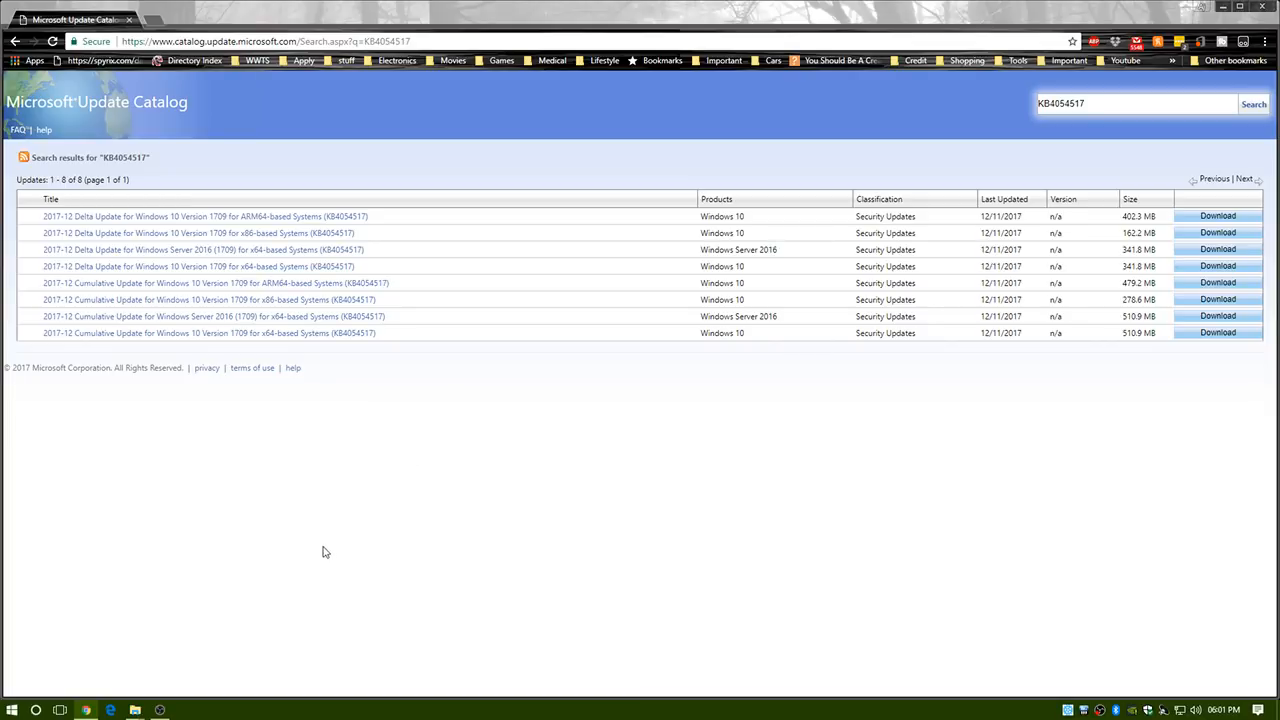
mouse_move(285, 591)
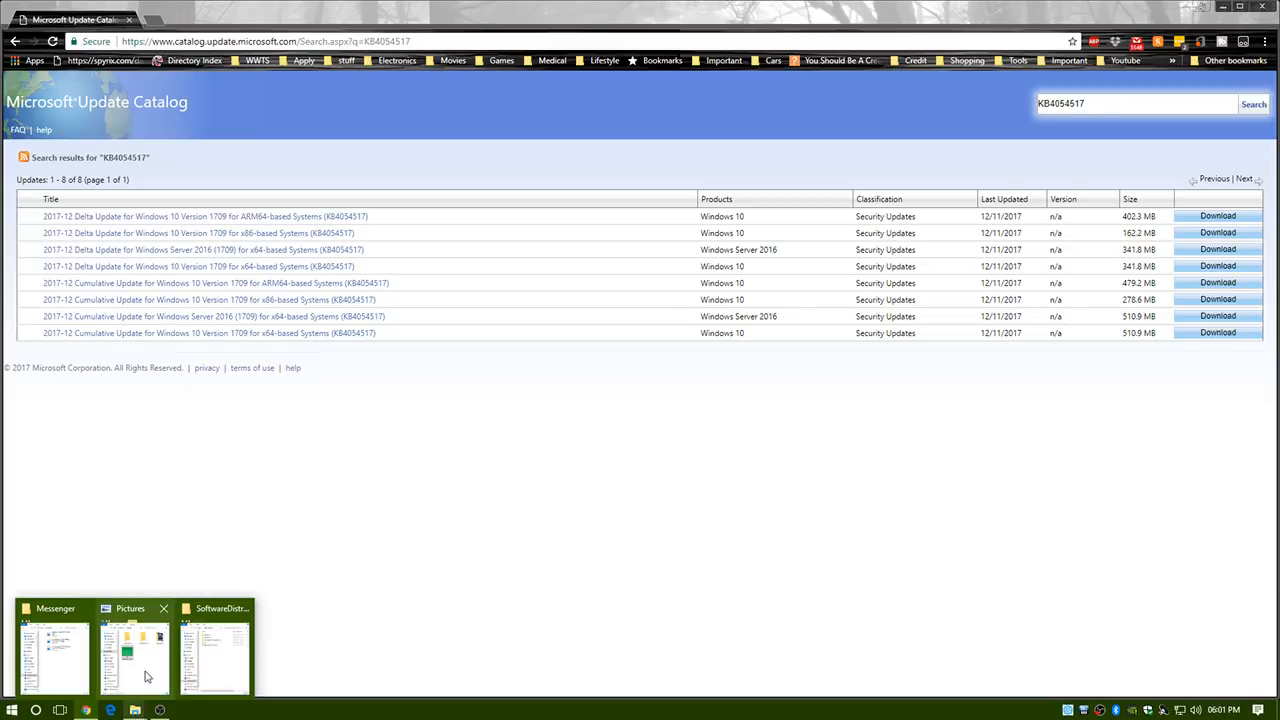
mouse_move(390, 490)
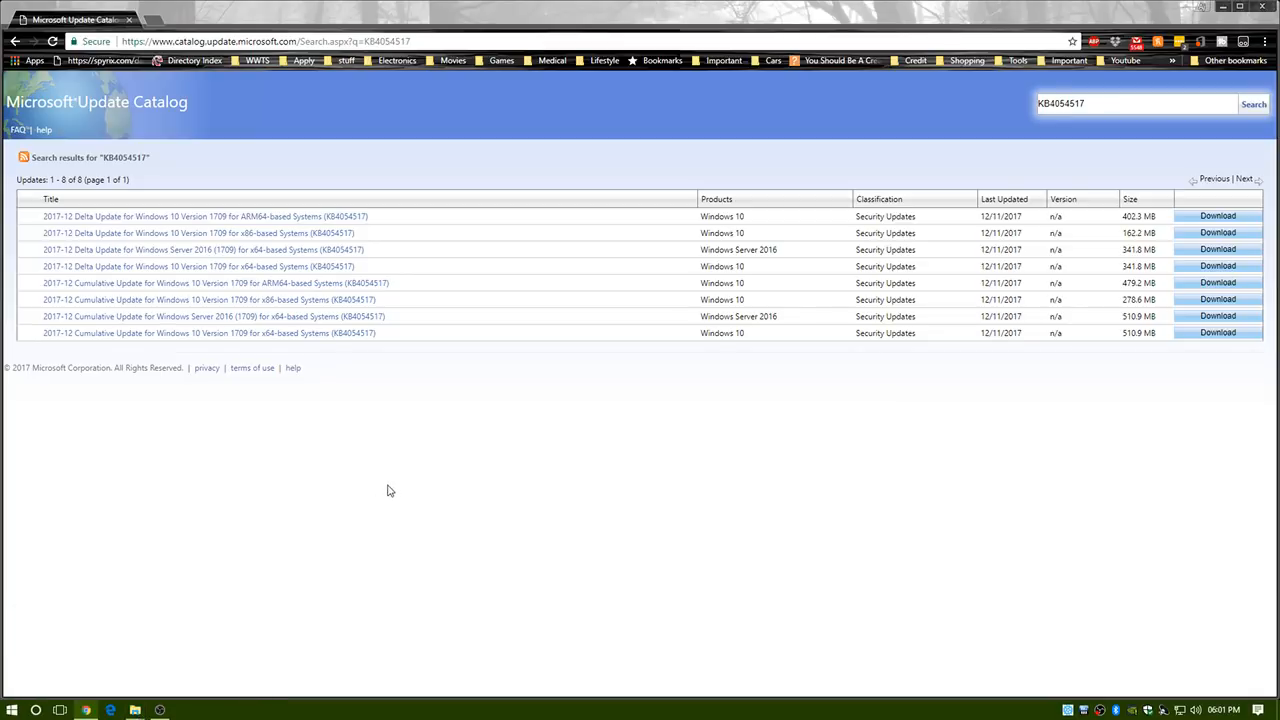
- Reopen Services, select the running Windows Update service, then close the Services window
left_click(12, 710)
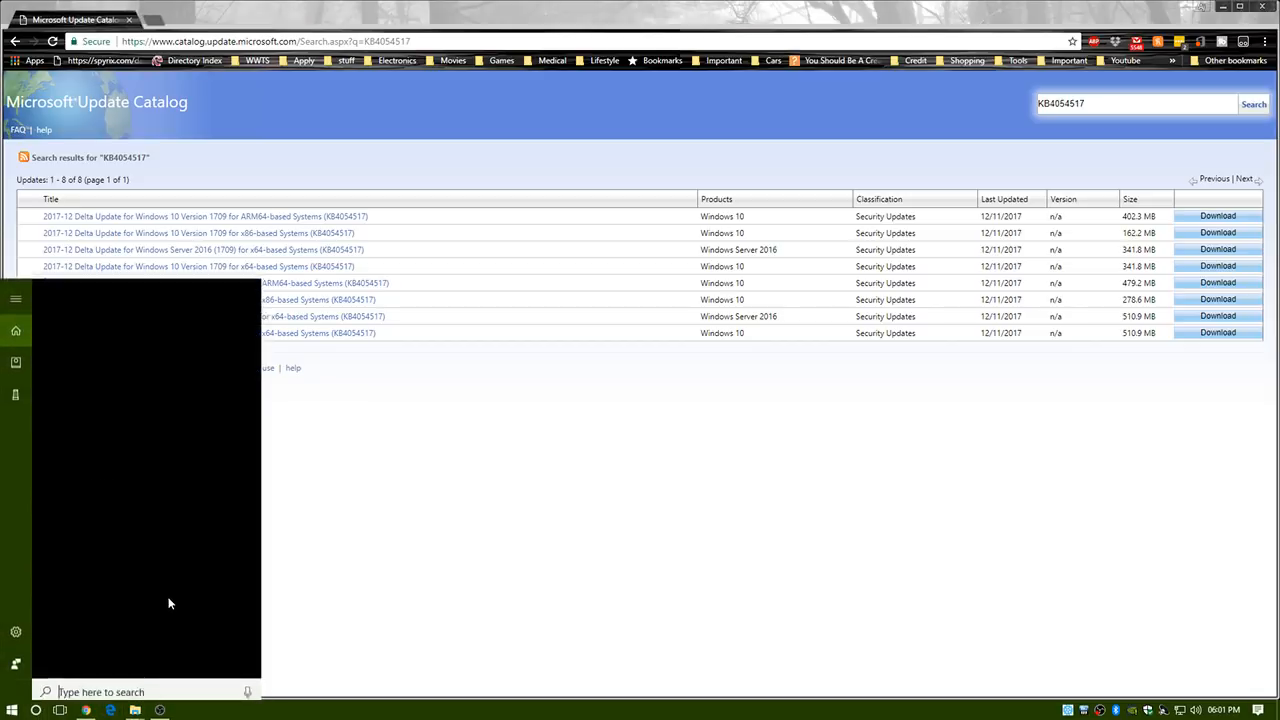
type("services.")
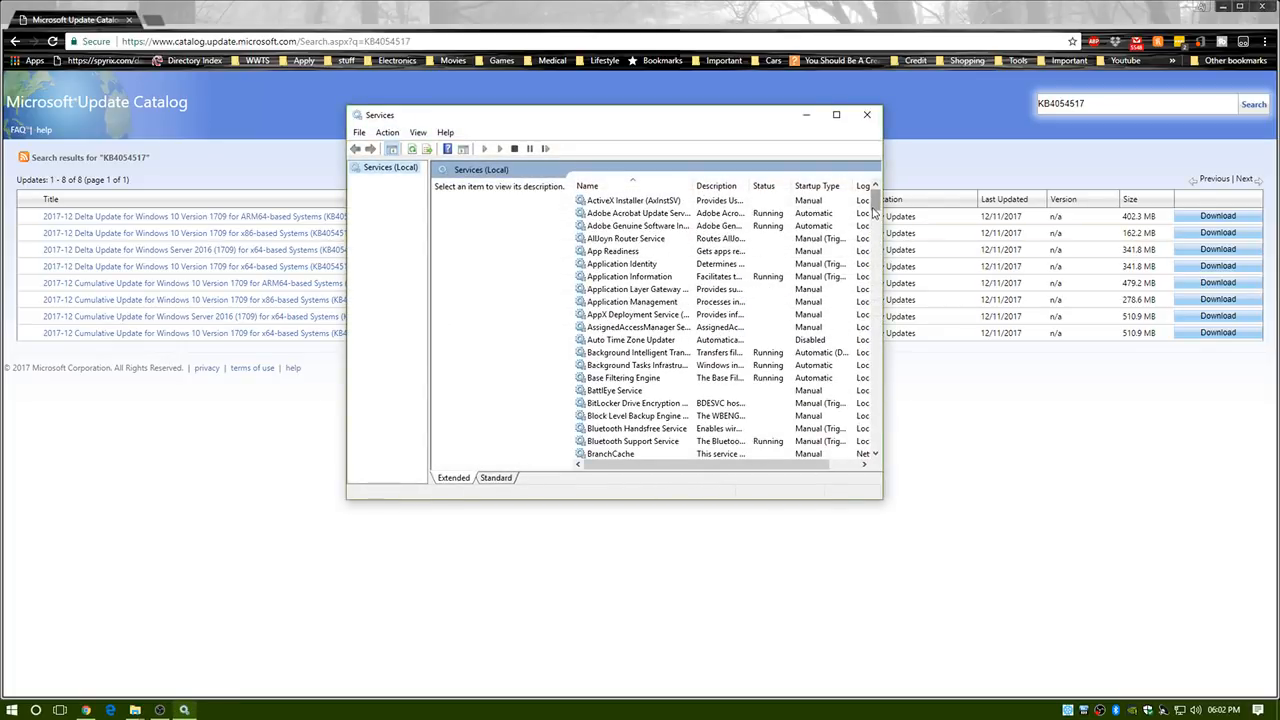
scroll("down", 3)
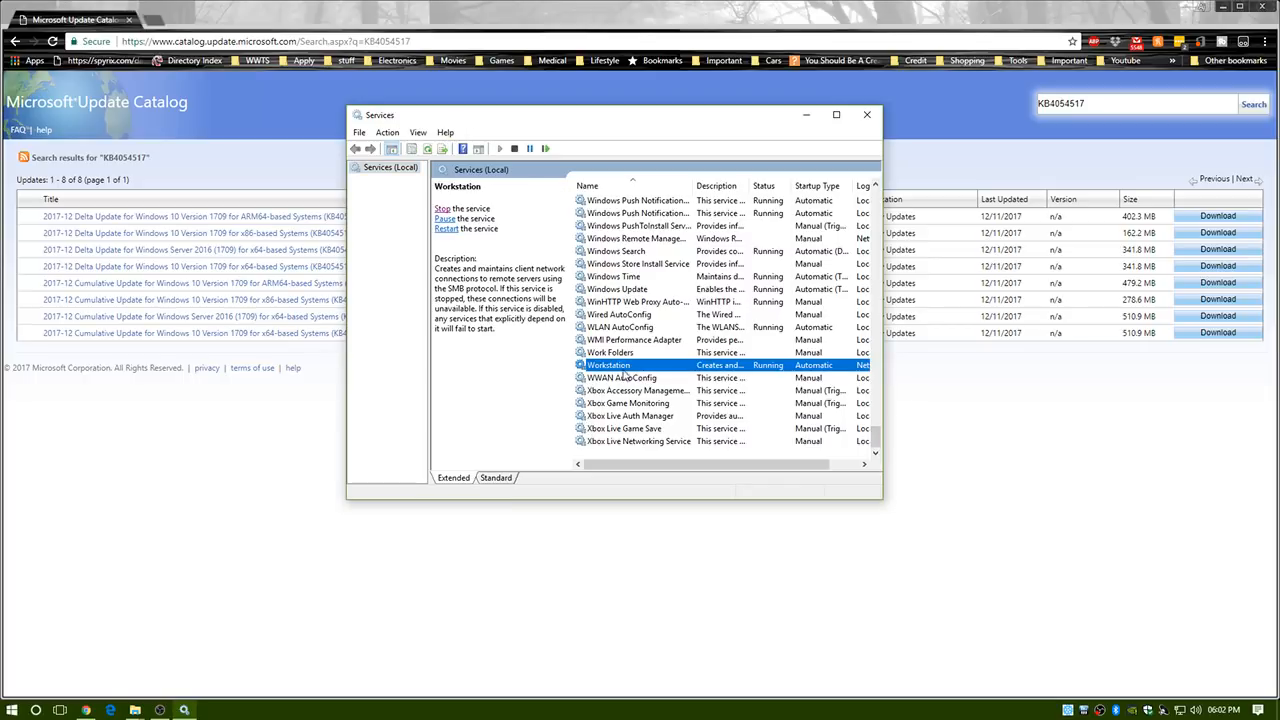
left_click(615, 276)
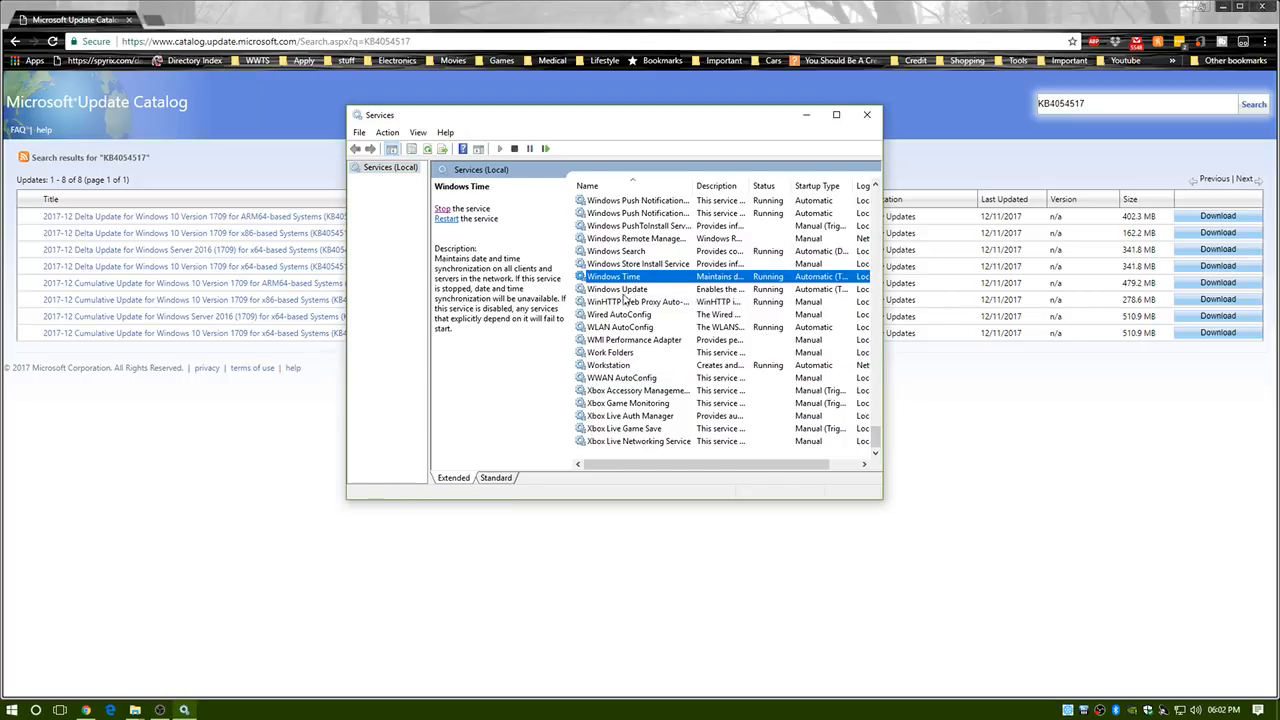
left_click(617, 289)
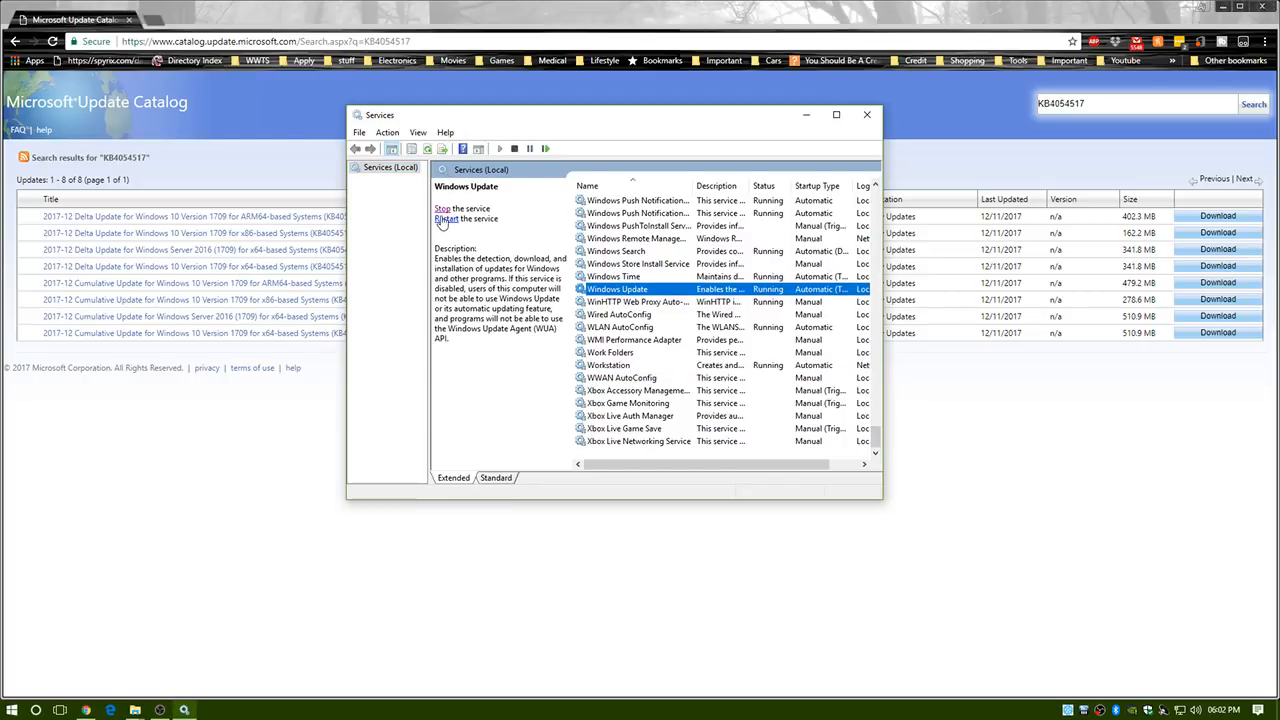
mouse_move(446, 223)
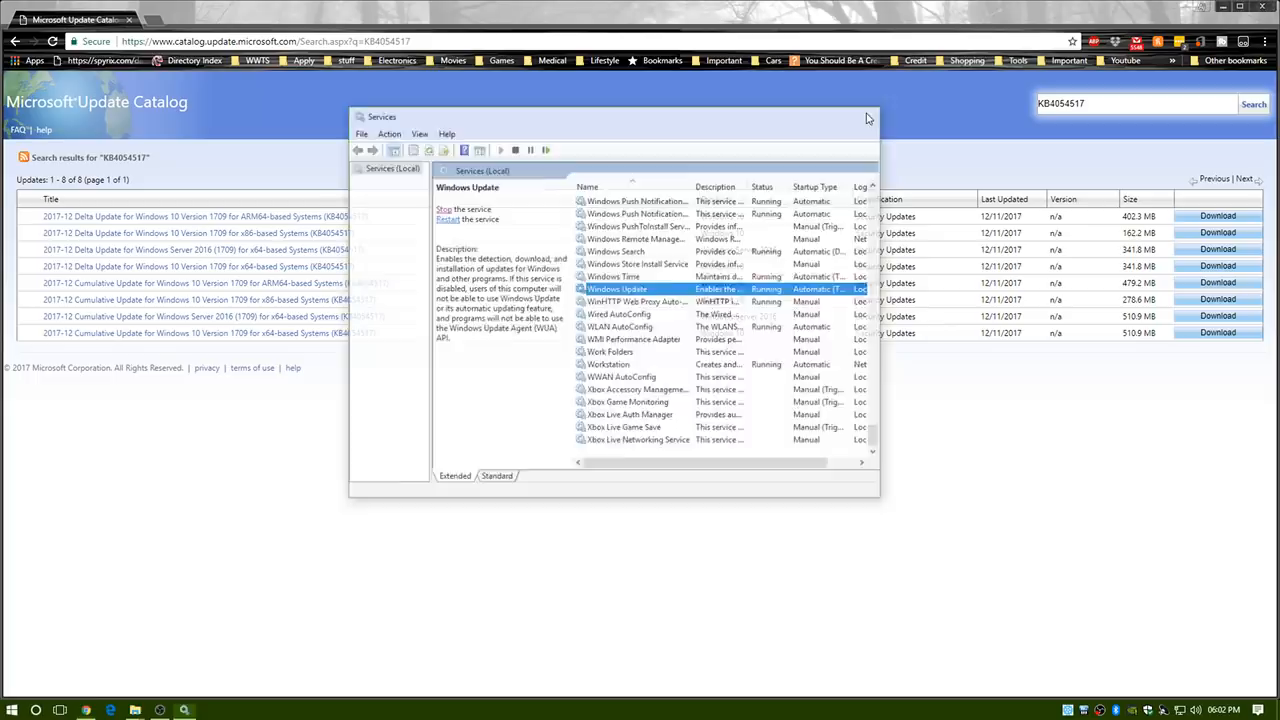
left_click(868, 117)
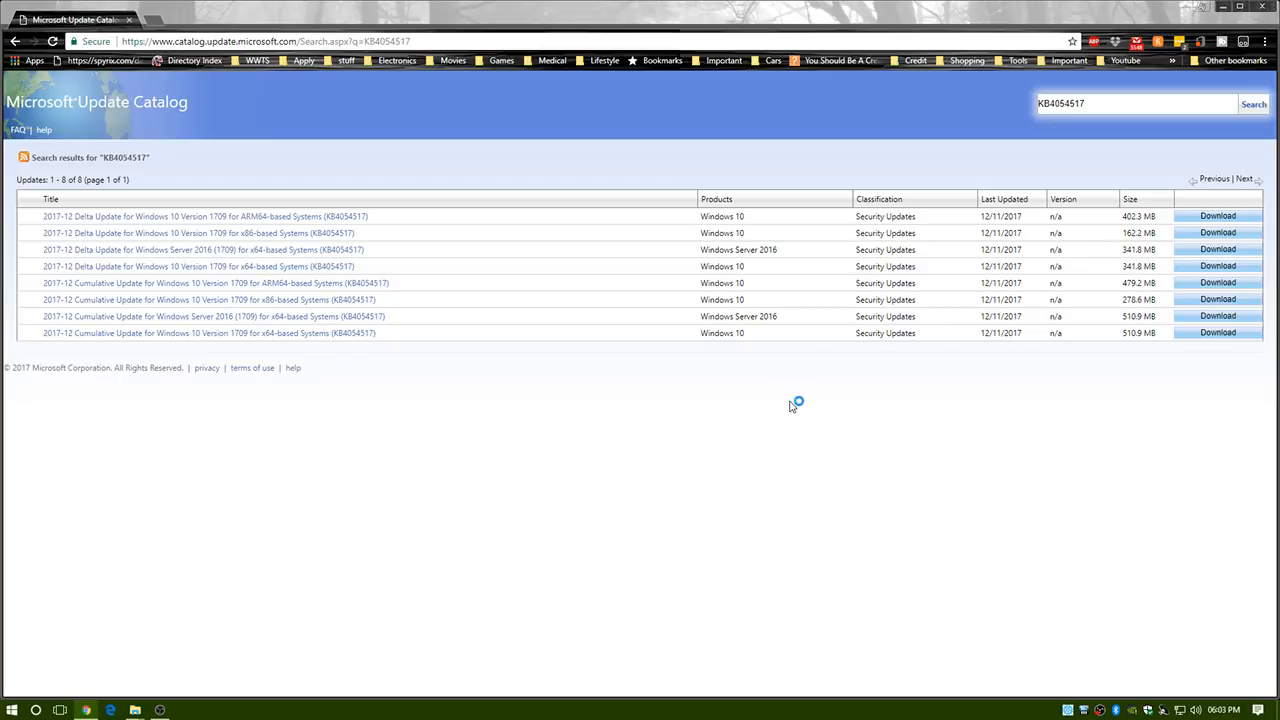
mouse_move(792, 406)
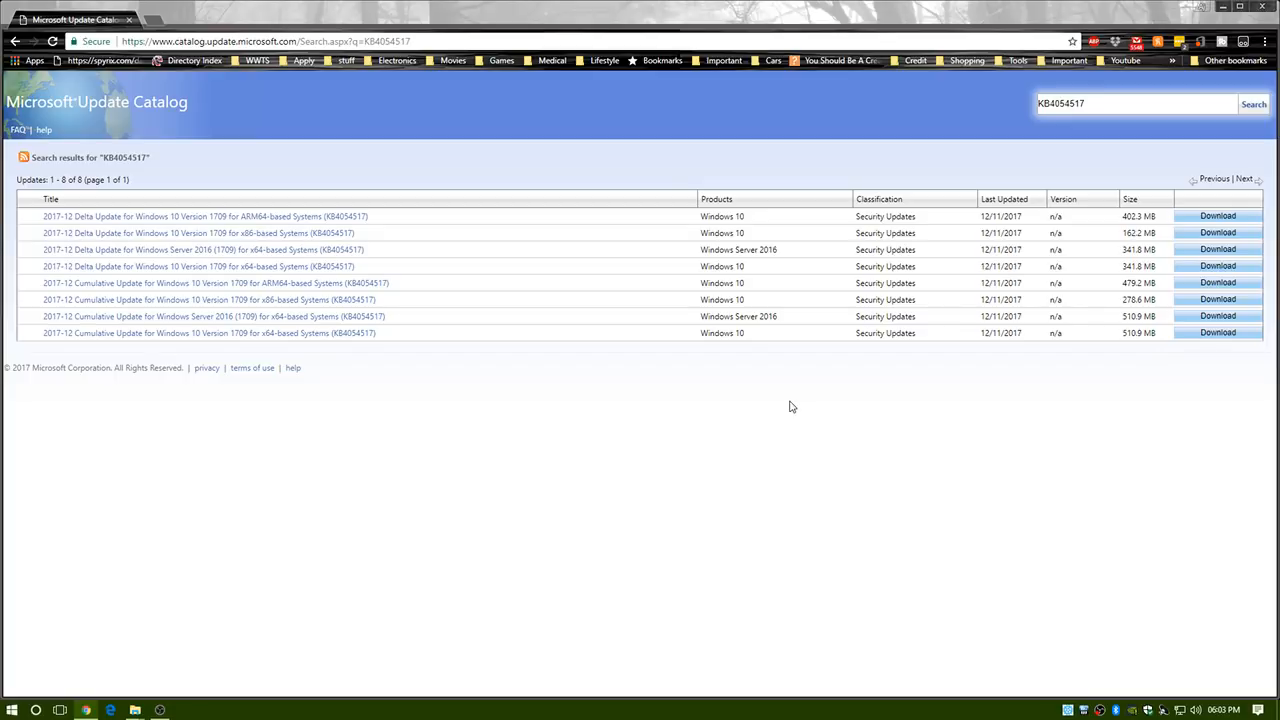
mouse_move(366, 441)
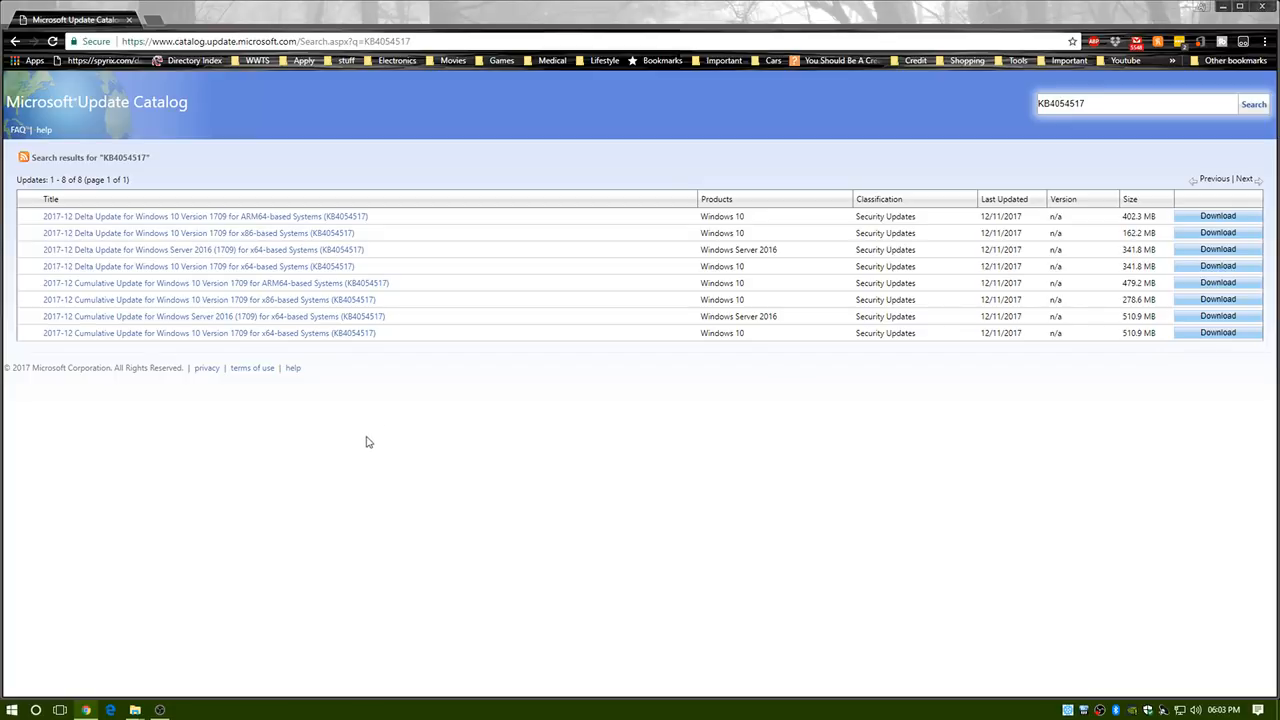